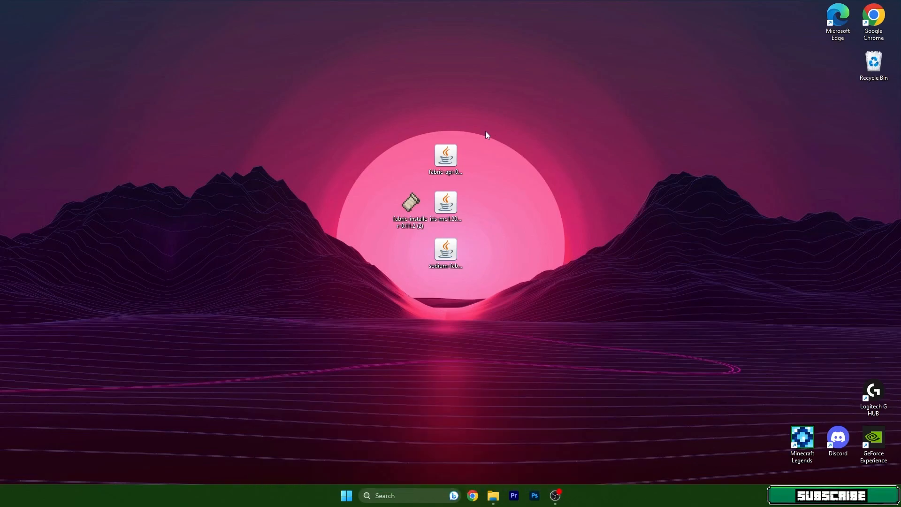
{"action": "mouse_move", "coordinate": [361, 309]}
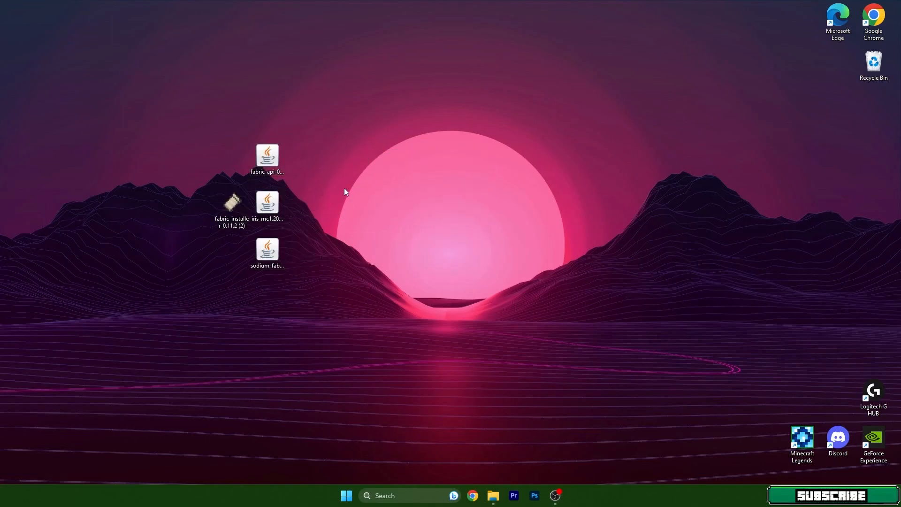
{"action": "mouse_move", "coordinate": [331, 291]}
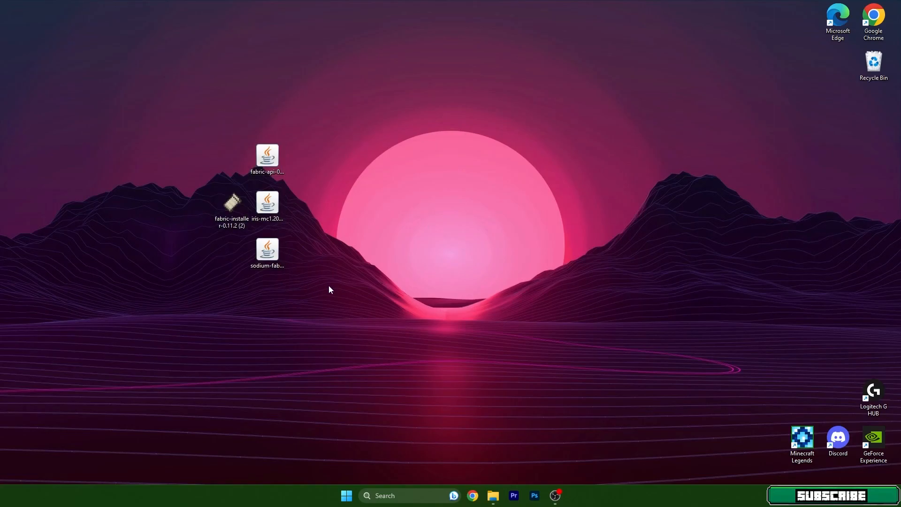
{"action": "mouse_move", "coordinate": [345, 307]}
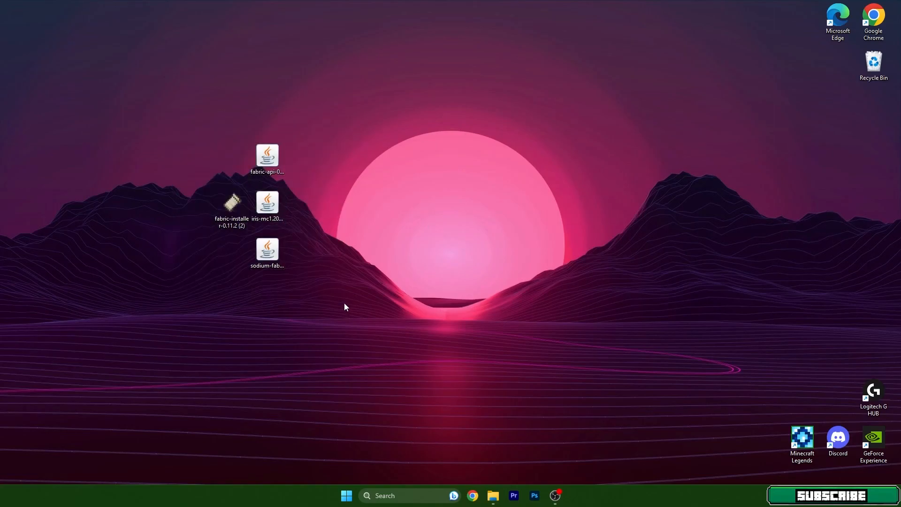
{"action": "mouse_move", "coordinate": [342, 300]}
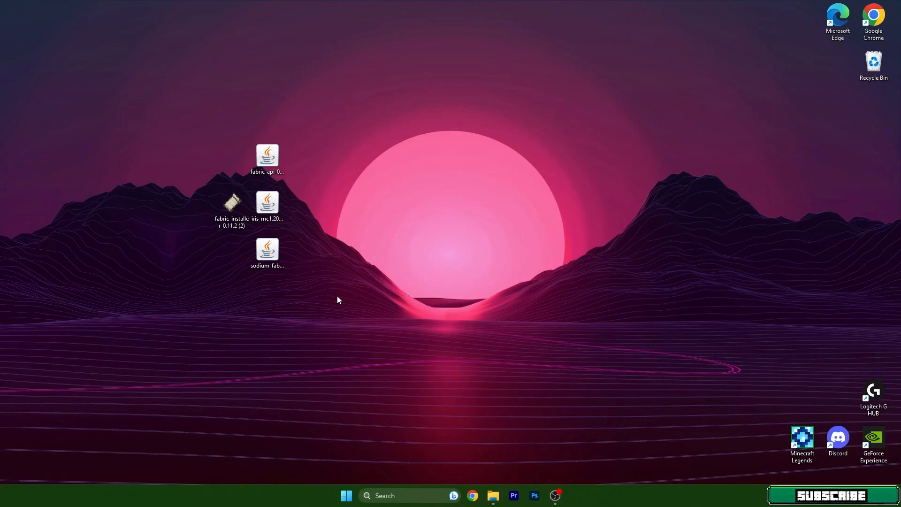
{"action": "mouse_move", "coordinate": [341, 296]}
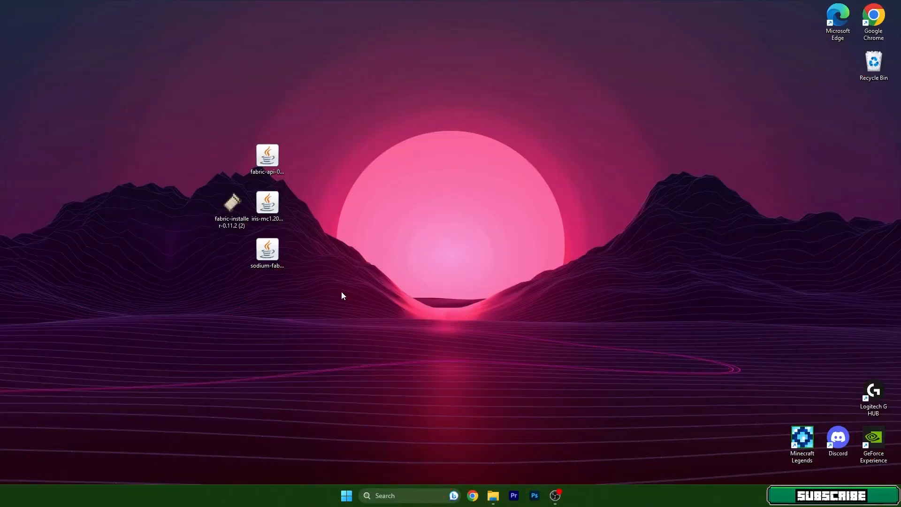
{"action": "mouse_move", "coordinate": [308, 215]}
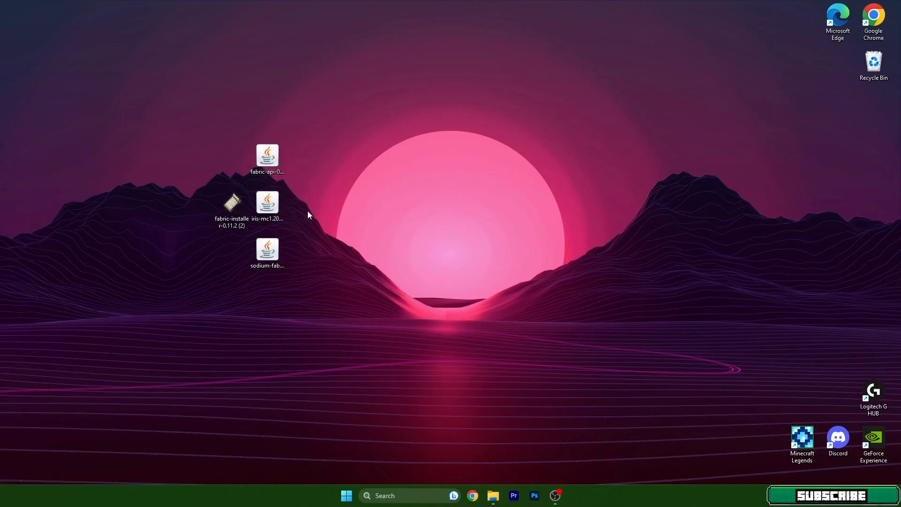
{"action": "mouse_move", "coordinate": [322, 220]}
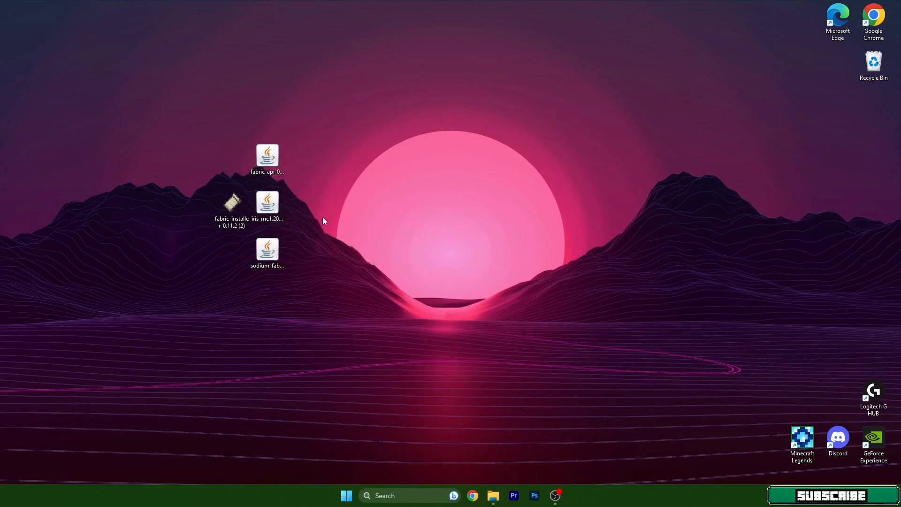
{"action": "mouse_move", "coordinate": [373, 224]}
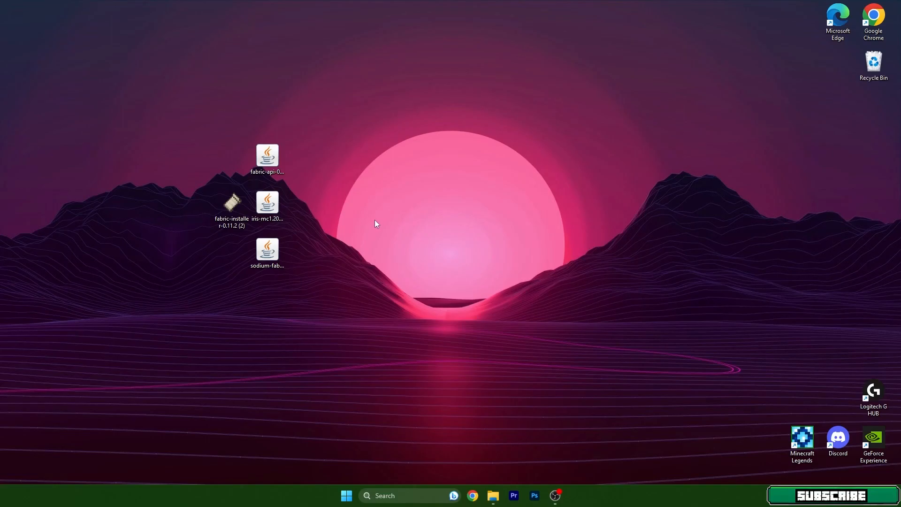
{"action": "mouse_move", "coordinate": [325, 285]}
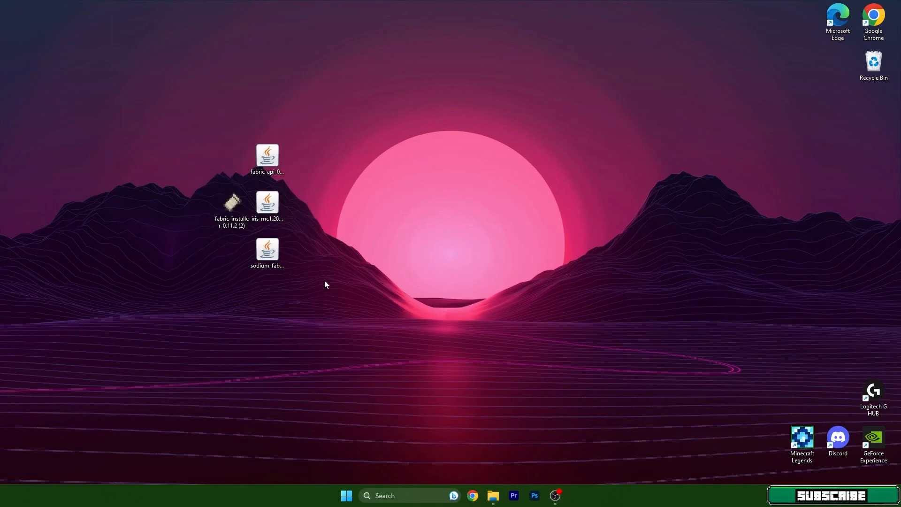
{"action": "mouse_move", "coordinate": [358, 242]}
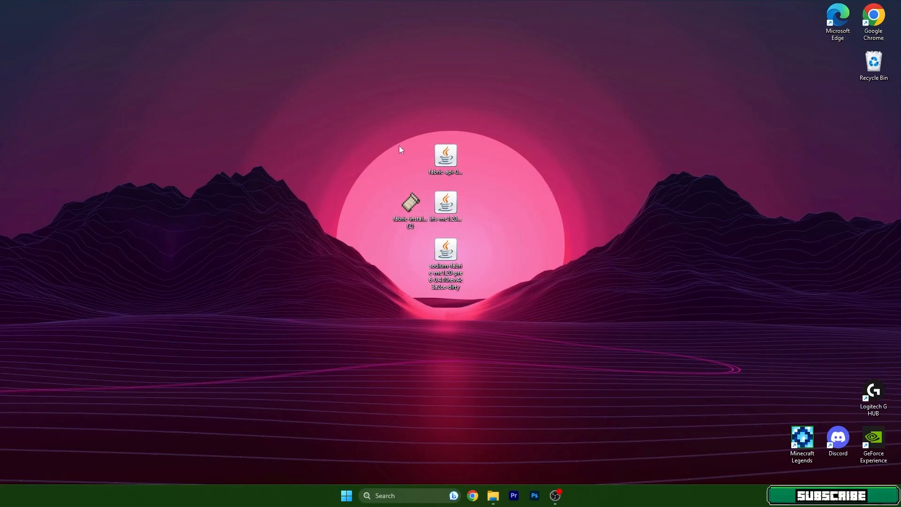
{"action": "mouse_move", "coordinate": [419, 237]}
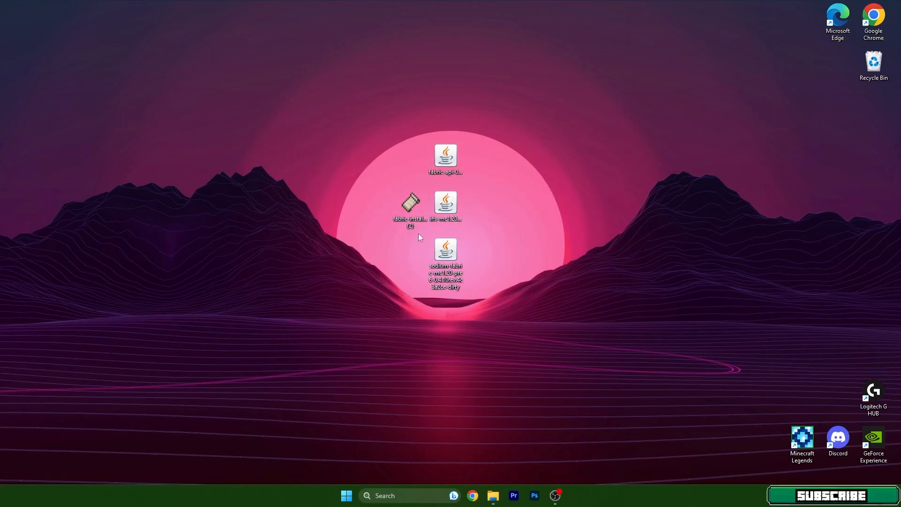
{"action": "mouse_move", "coordinate": [395, 505]}
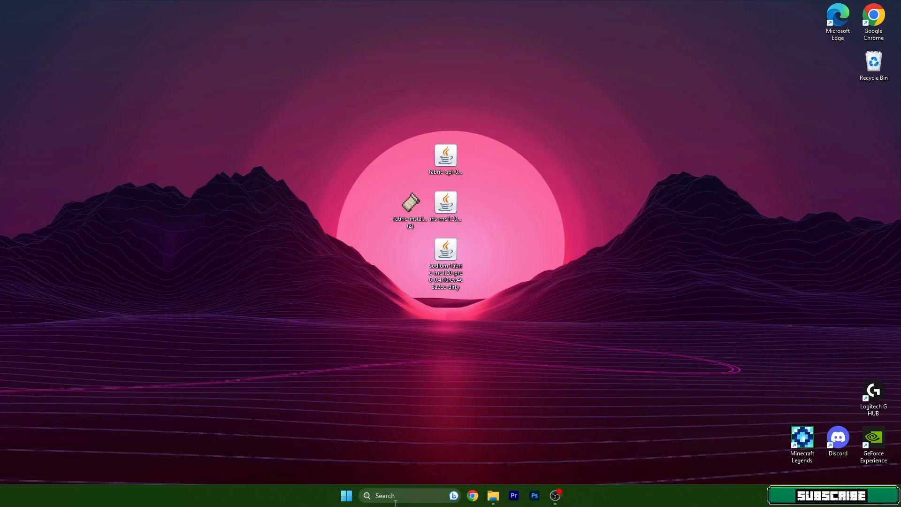
- Search %appdata%, open .minecraft and browse into its versions folder
{"action": "left_click", "coordinate": [403, 496]}
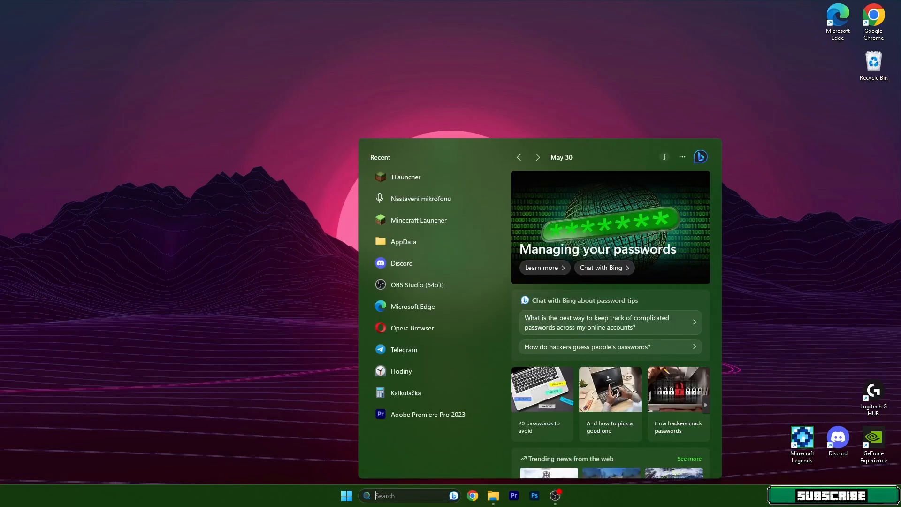
{"action": "type", "text": "%appdat"}
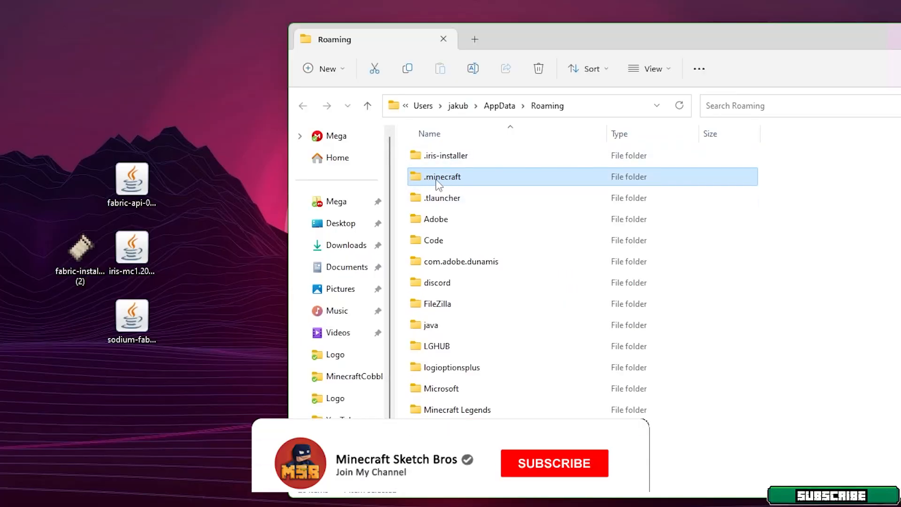
{"action": "double_click", "coordinate": [442, 176]}
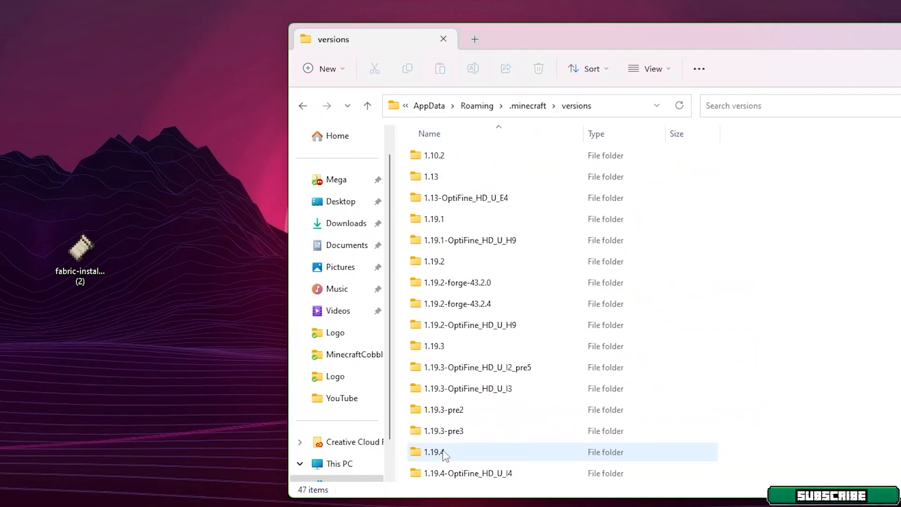
{"action": "scroll", "scroll_direction": "down", "scroll_amount": 3}
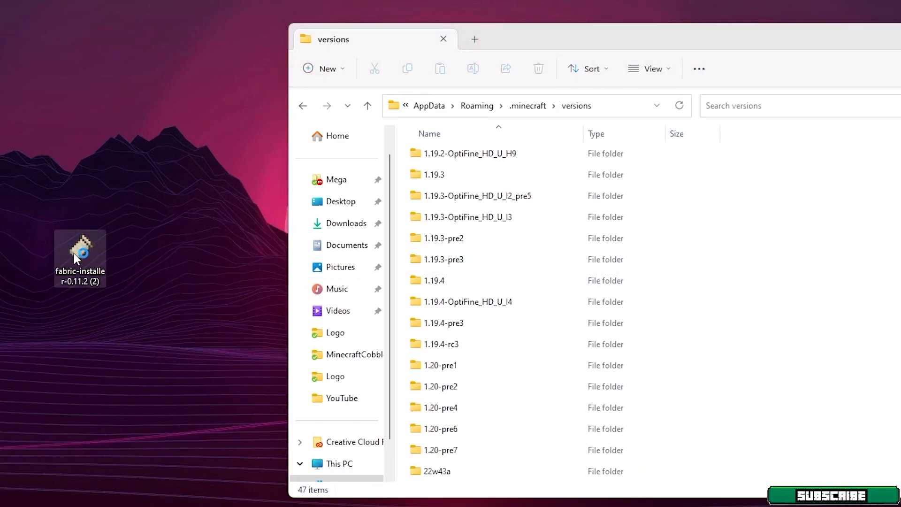
- Launch the Fabric installer and select Minecraft version 1.20-pre6 with snapshots shown
{"action": "double_click", "coordinate": [79, 253]}
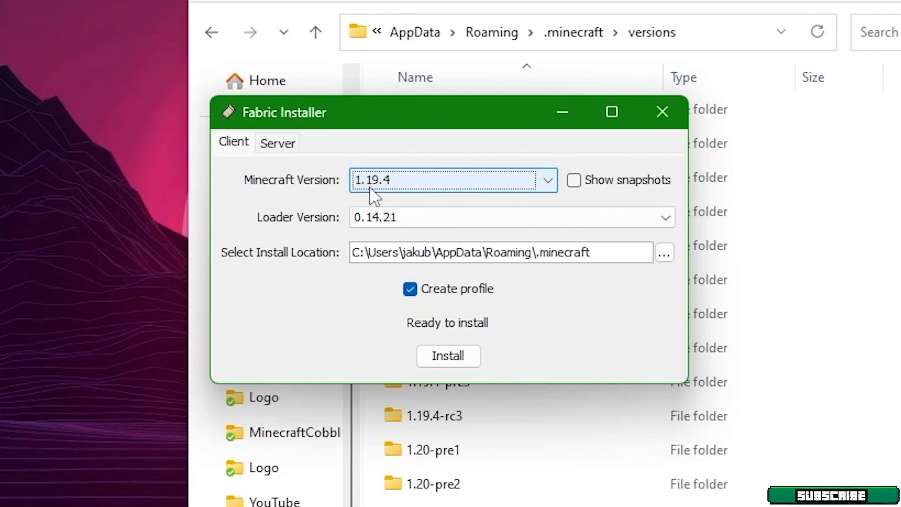
{"action": "left_click", "coordinate": [547, 180]}
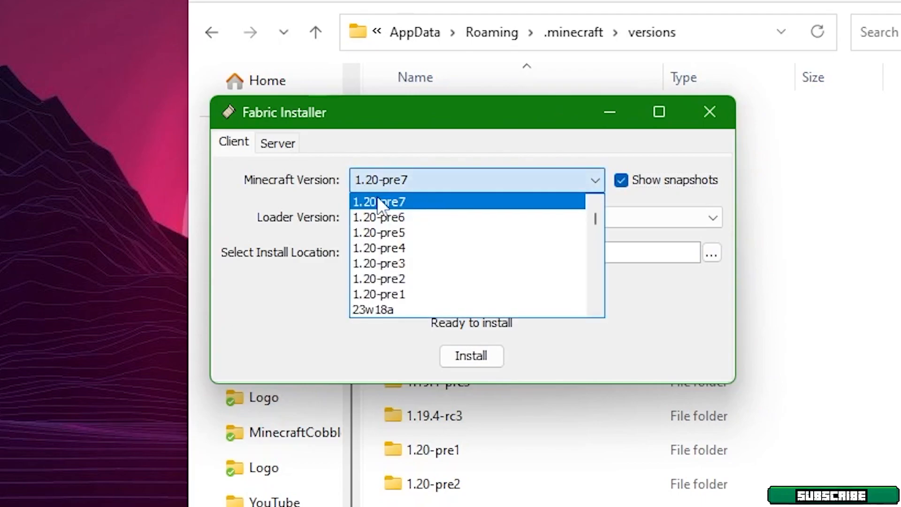
{"action": "left_click", "coordinate": [379, 217]}
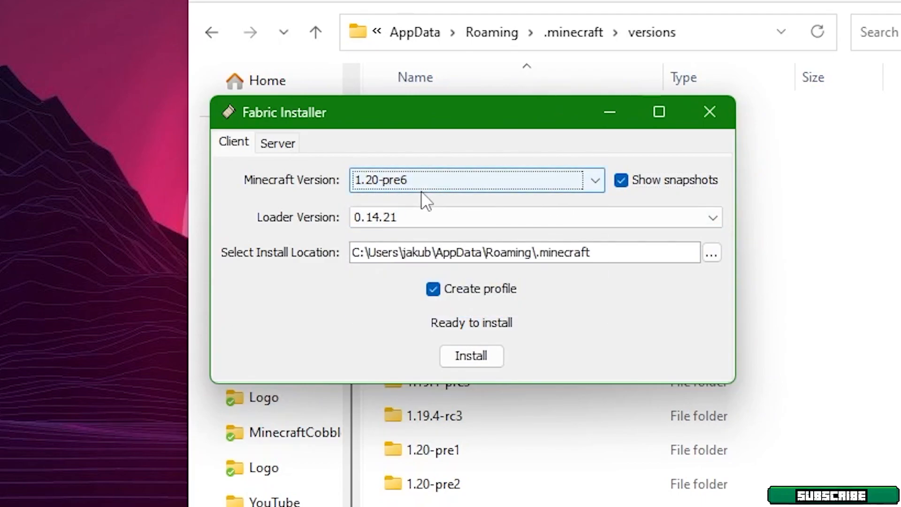
{"action": "mouse_move", "coordinate": [362, 192]}
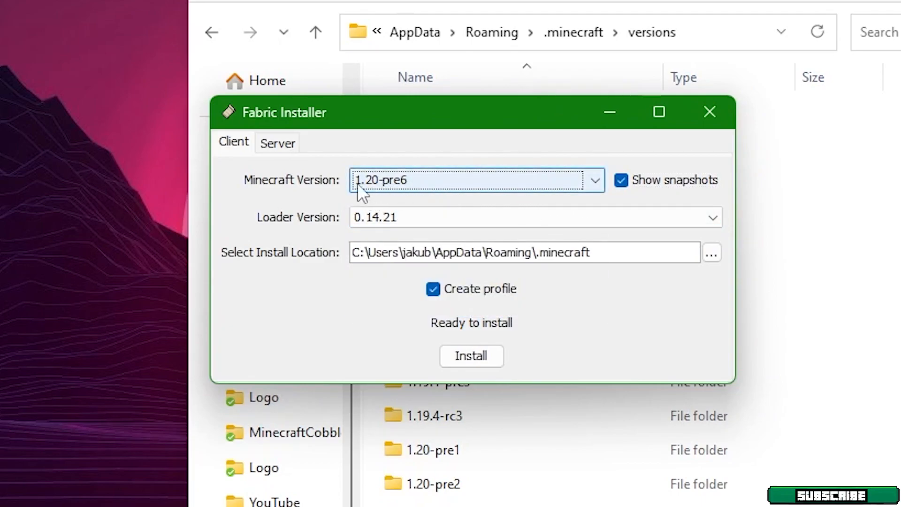
{"action": "left_click", "coordinate": [621, 180]}
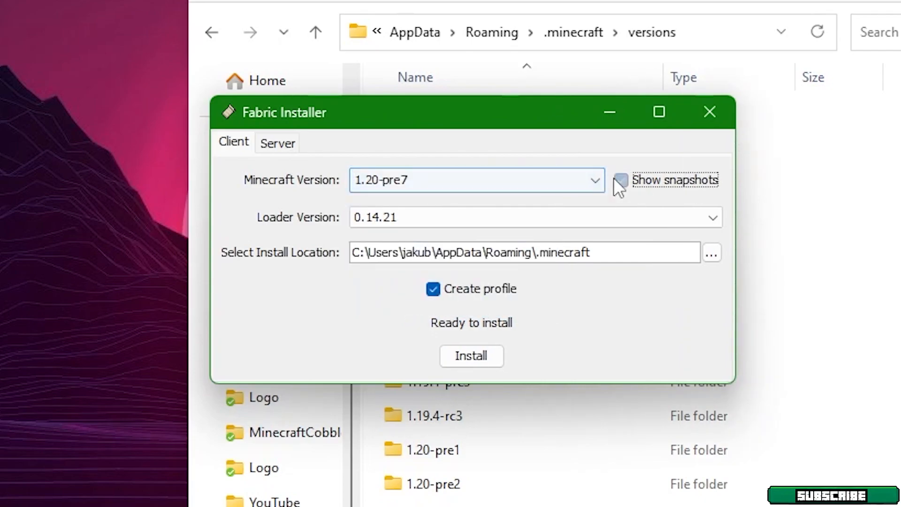
{"action": "left_click", "coordinate": [621, 180]}
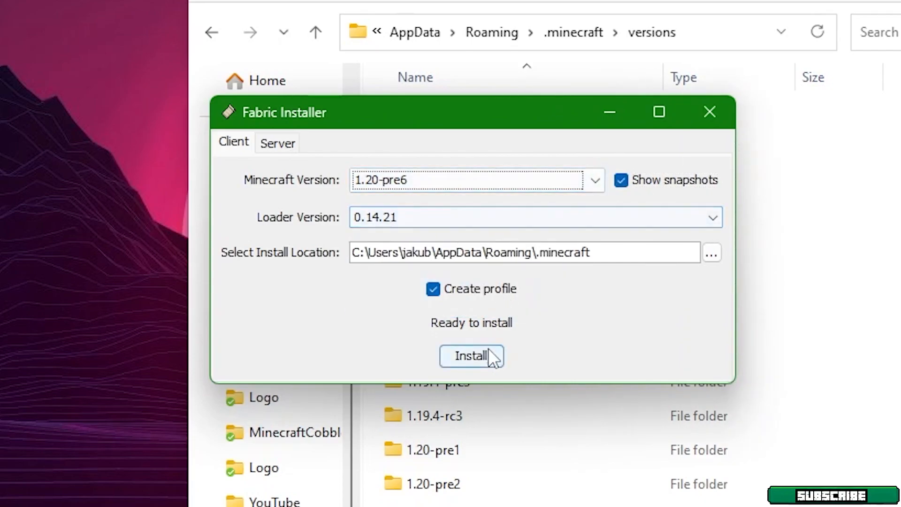
- Install Fabric Loader 0.14.21 for 1.20-pre6 and dismiss the success dialog
{"action": "left_click", "coordinate": [471, 355]}
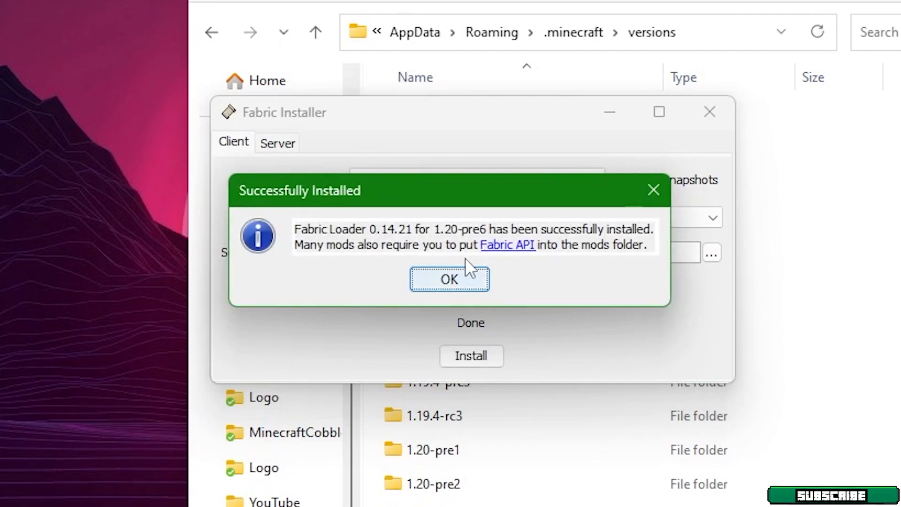
{"action": "mouse_move", "coordinate": [380, 241]}
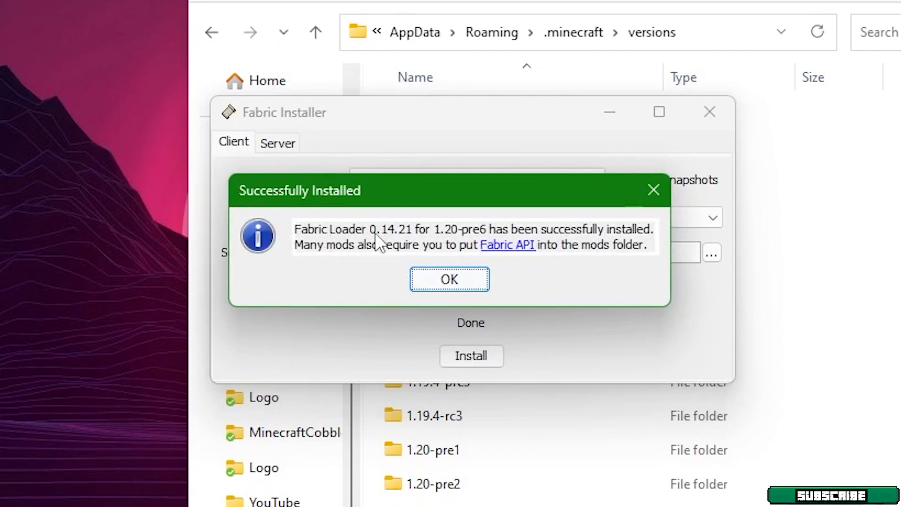
{"action": "mouse_move", "coordinate": [311, 246]}
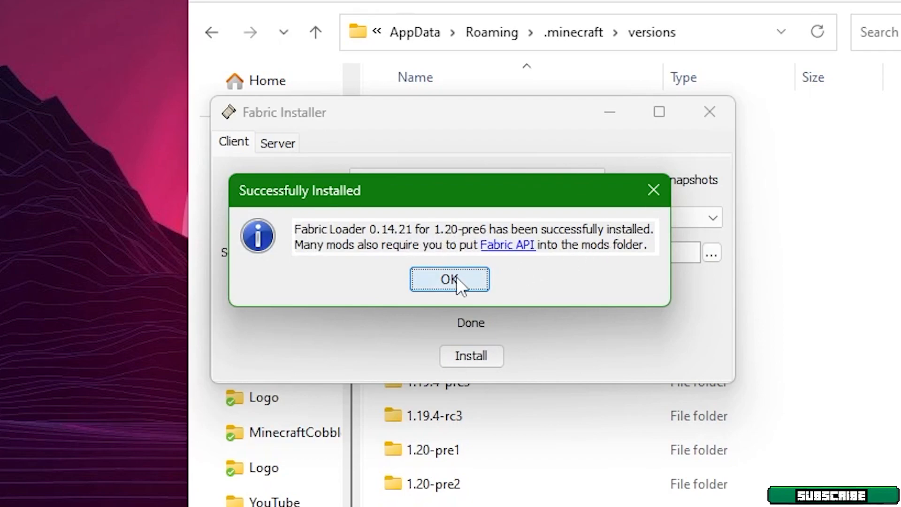
{"action": "left_click", "coordinate": [449, 280]}
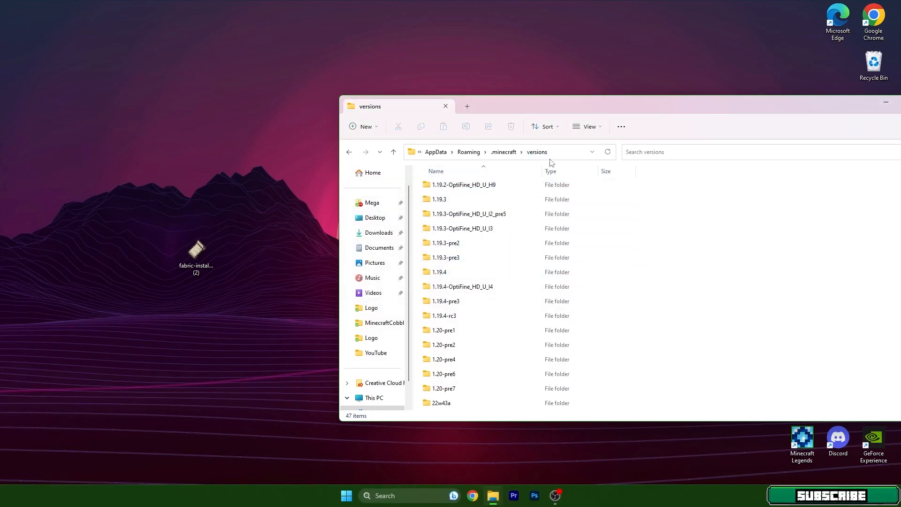
- Scroll the versions list to confirm the fabric-loader folders, then close File Explorer
{"action": "scroll", "scroll_direction": "down", "scroll_amount": 3}
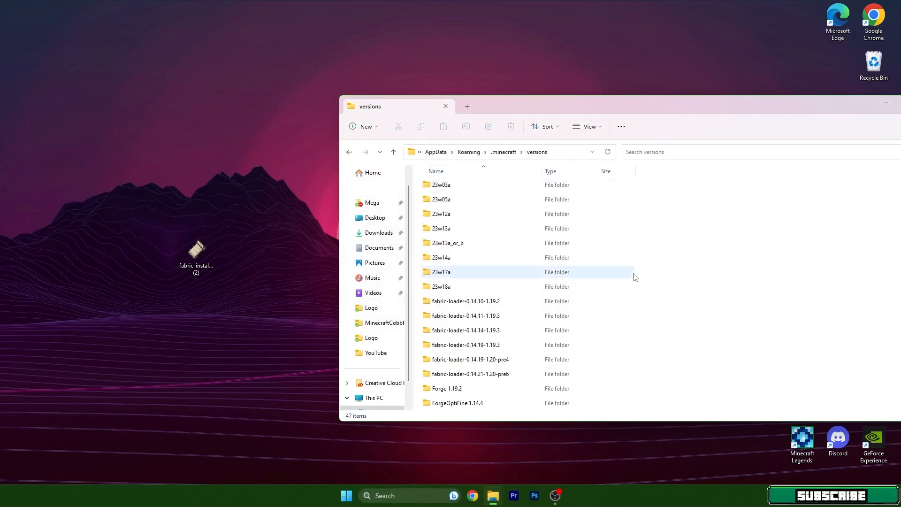
{"action": "left_click", "coordinate": [466, 302]}
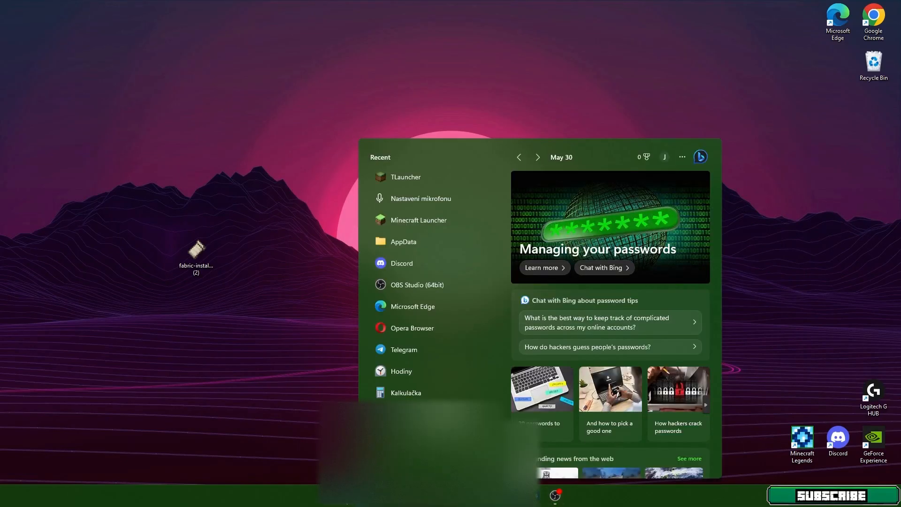
- Start the Minecraft Launcher from the Start menu's recent list
{"action": "left_click", "coordinate": [418, 220]}
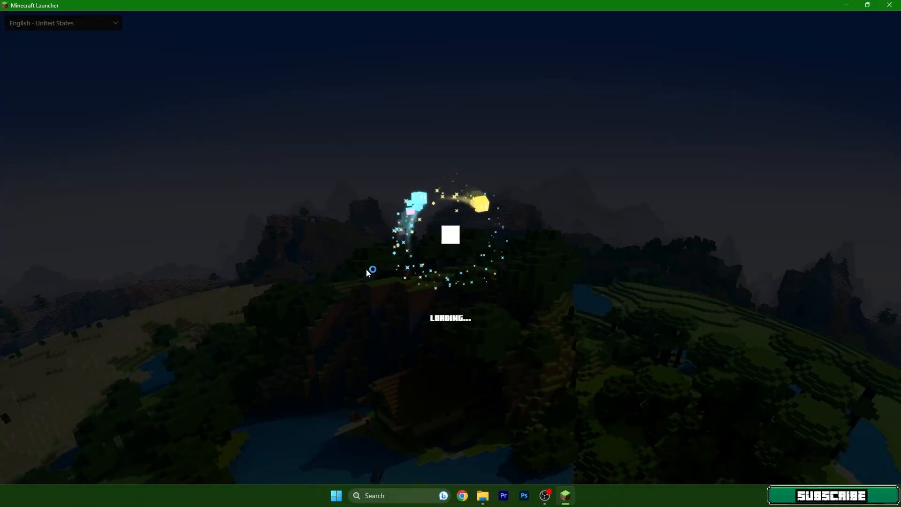
{"action": "mouse_move", "coordinate": [335, 277]}
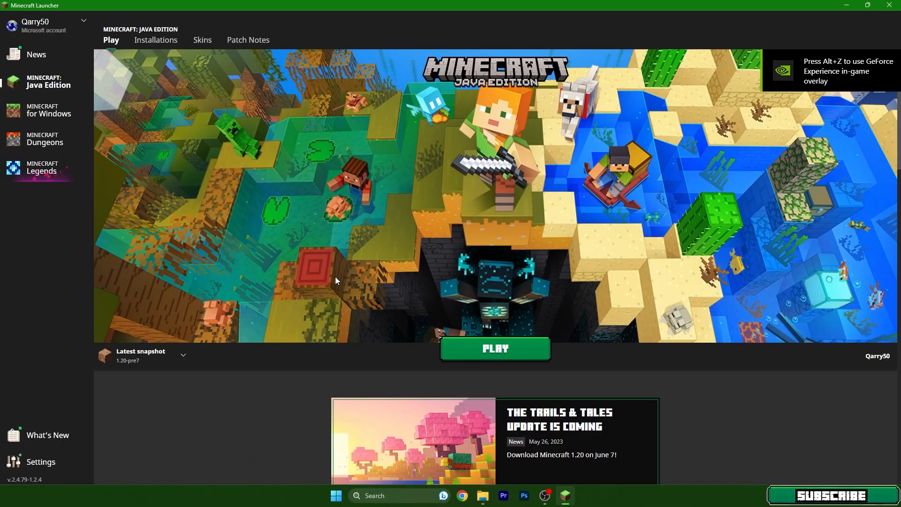
{"action": "mouse_move", "coordinate": [170, 331]}
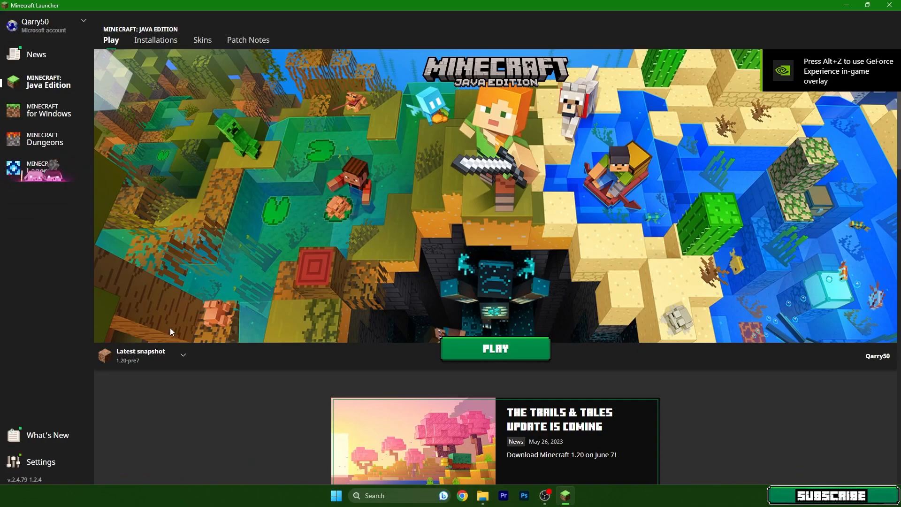
{"action": "mouse_move", "coordinate": [156, 39]}
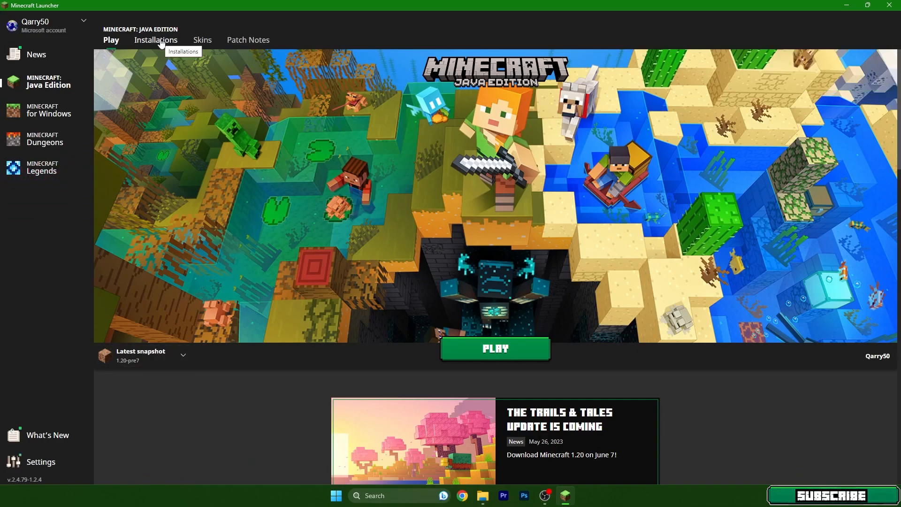
- Edit the fabric-loader-1.20-pre6 installation and expand More Options to reach JVM arguments
{"action": "left_click", "coordinate": [156, 39]}
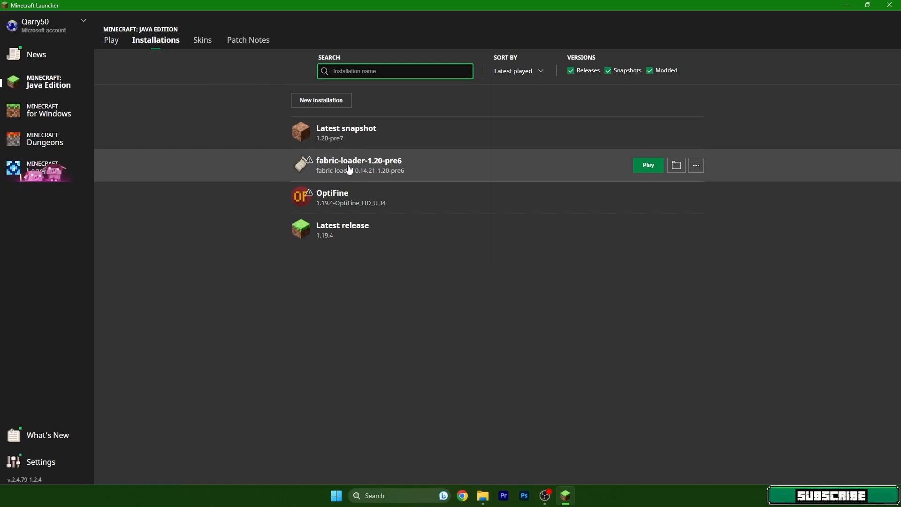
{"action": "mouse_move", "coordinate": [555, 177]}
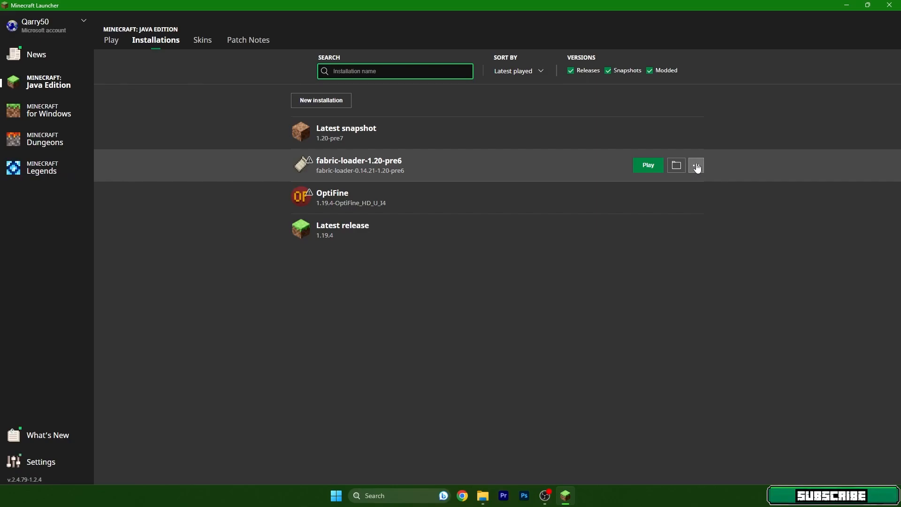
{"action": "left_click", "coordinate": [696, 165]}
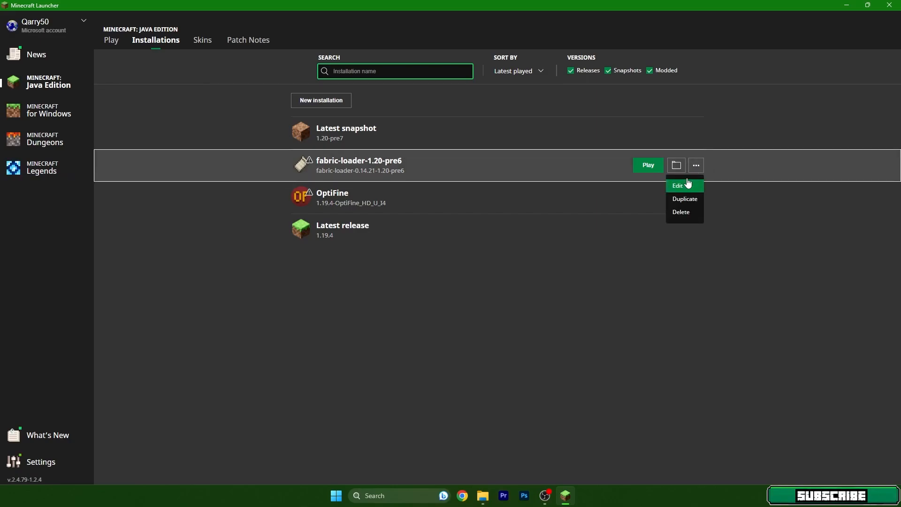
{"action": "left_click", "coordinate": [679, 186]}
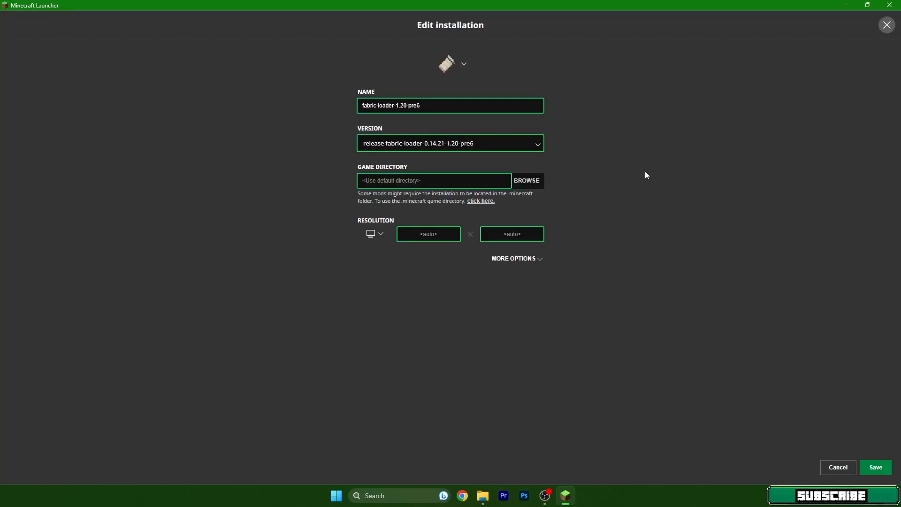
{"action": "mouse_move", "coordinate": [515, 258]}
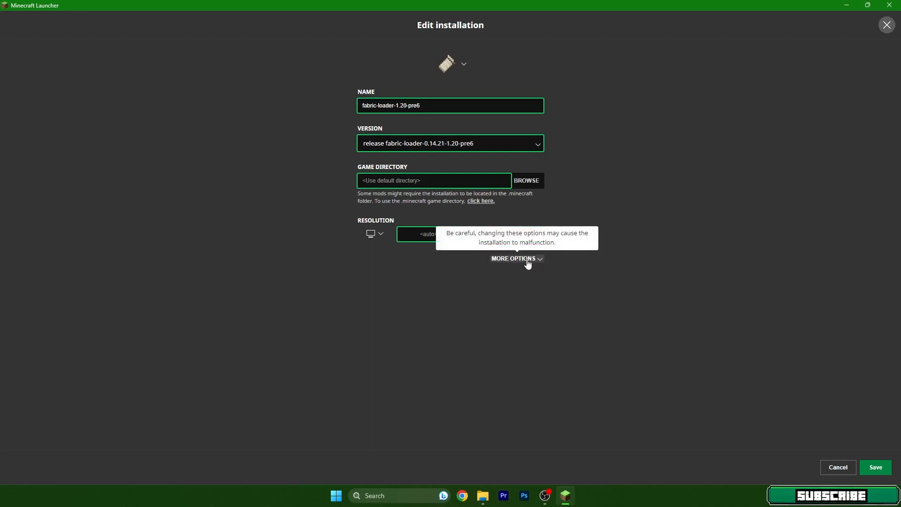
{"action": "left_click", "coordinate": [513, 258]}
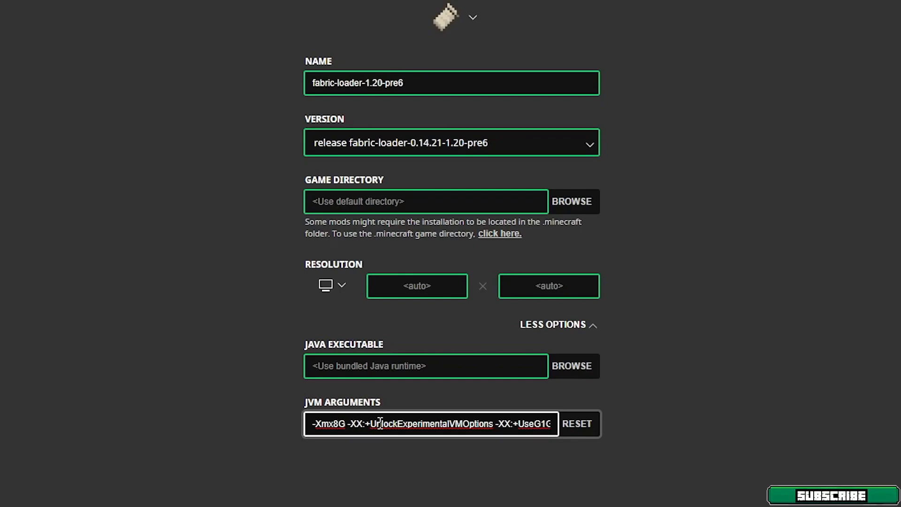
{"action": "mouse_move", "coordinate": [340, 410]}
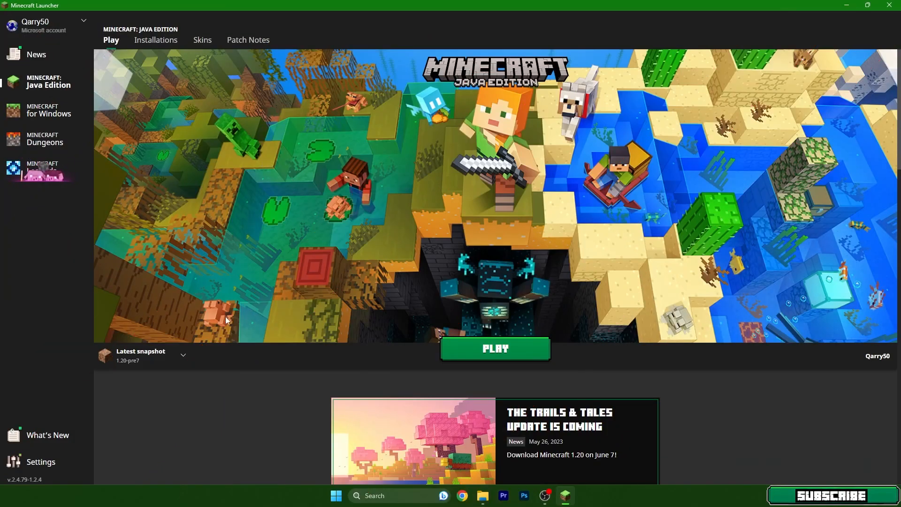
- Select fabric-loader-1.20-pre6 next to Play and launch the game
{"action": "left_click", "coordinate": [183, 355]}
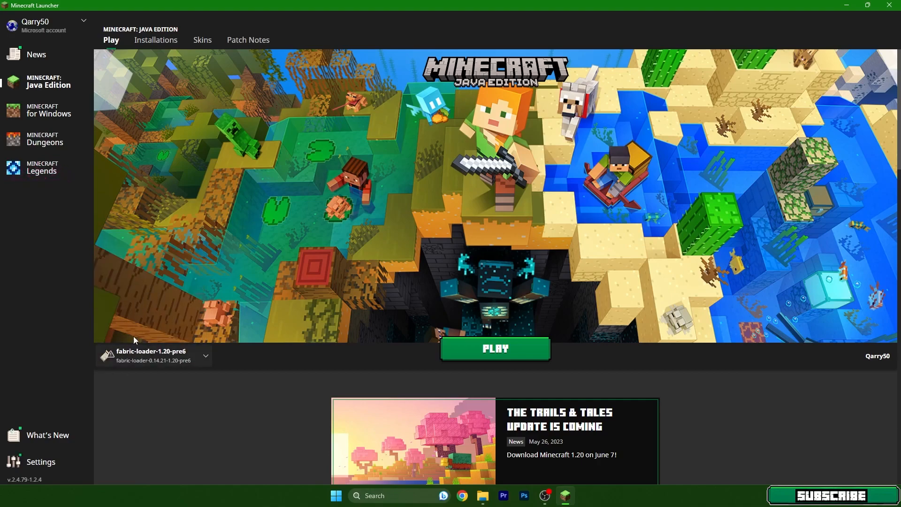
{"action": "mouse_move", "coordinate": [479, 351]}
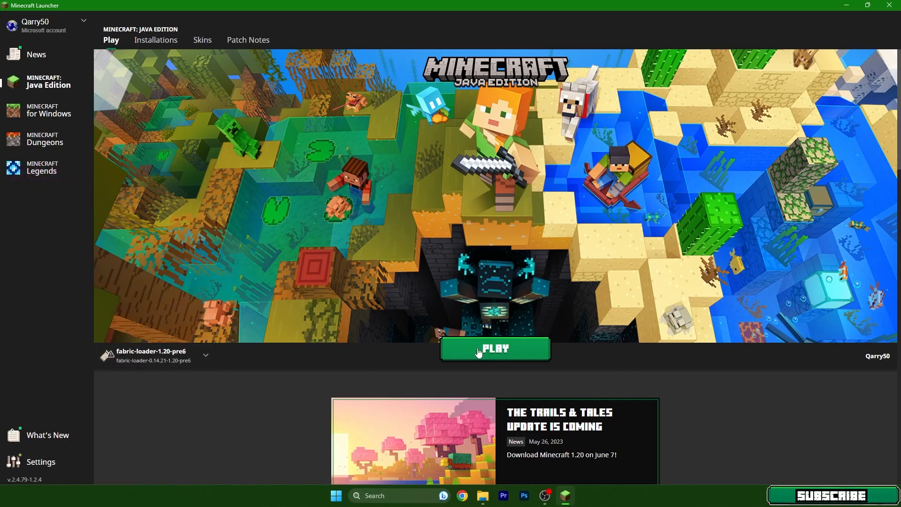
{"action": "left_click", "coordinate": [495, 349]}
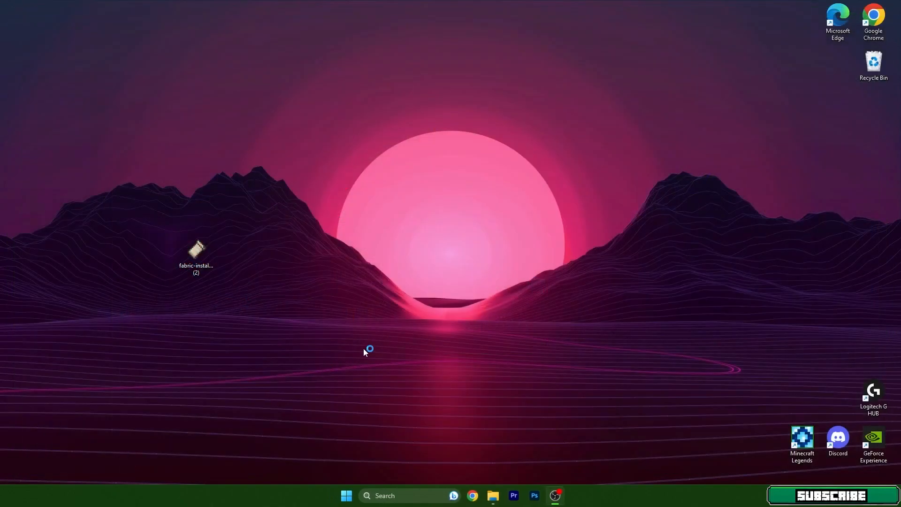
{"action": "mouse_move", "coordinate": [344, 297]}
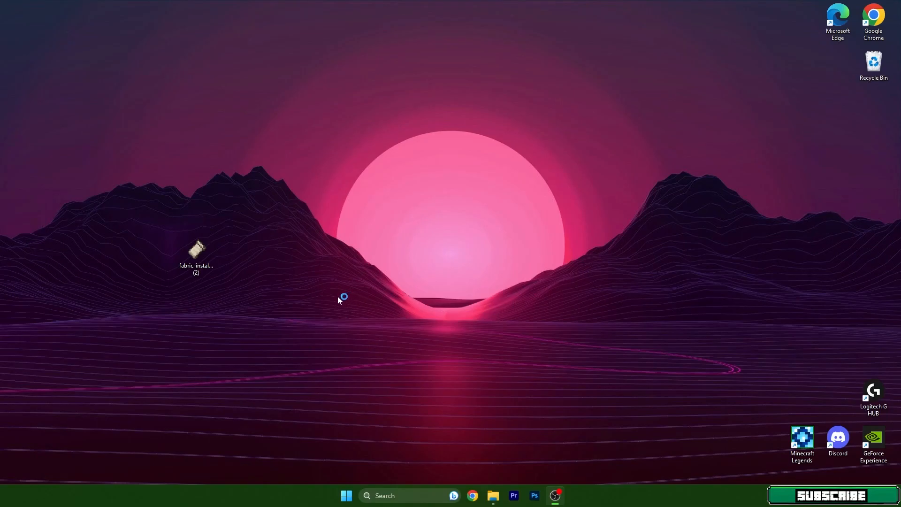
{"action": "mouse_move", "coordinate": [336, 303]}
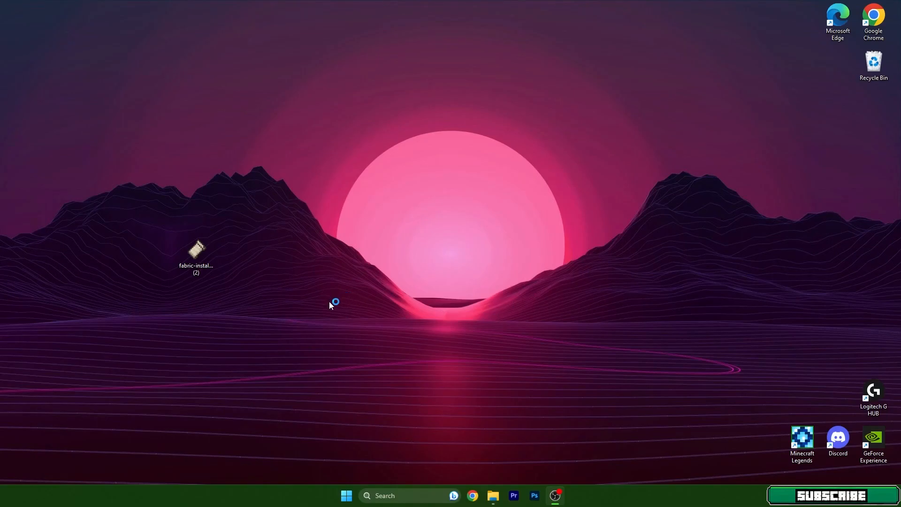
{"action": "mouse_move", "coordinate": [331, 311]}
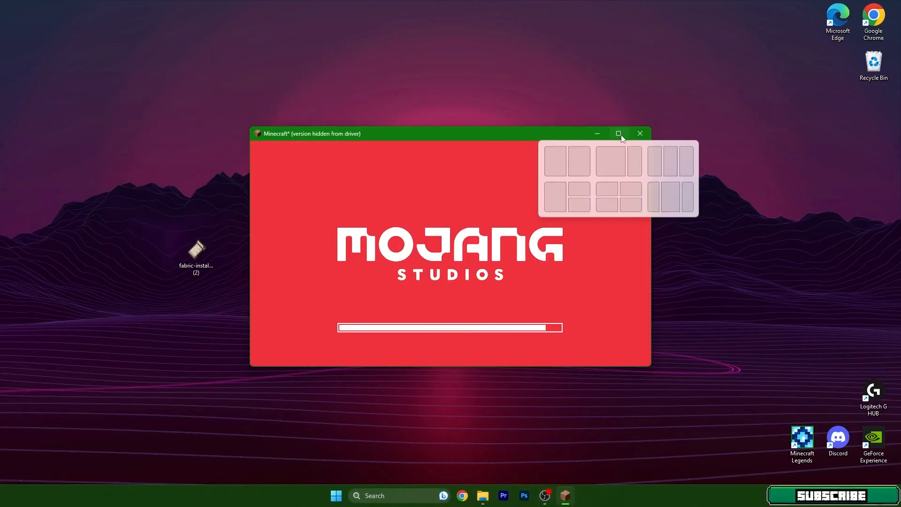
- Maximize the Minecraft window and go to the Singleplayer worlds
{"action": "left_click", "coordinate": [619, 133]}
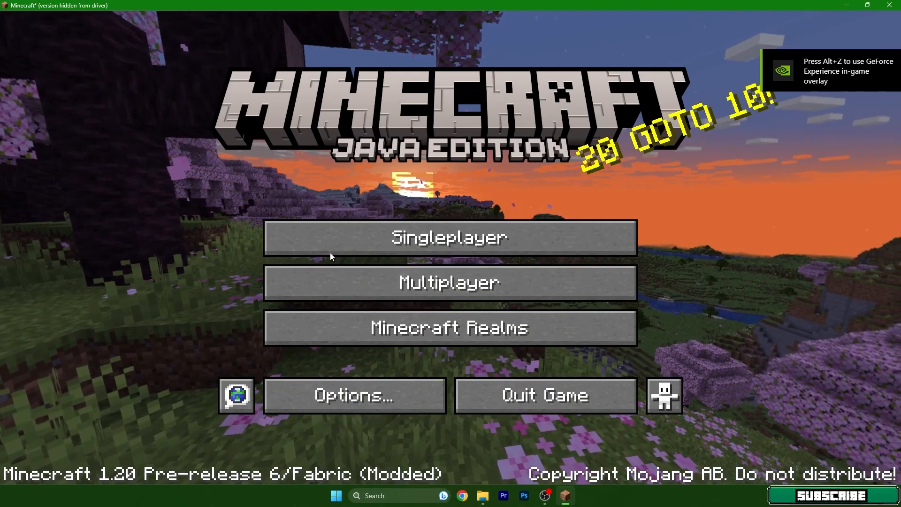
{"action": "left_click", "coordinate": [450, 237]}
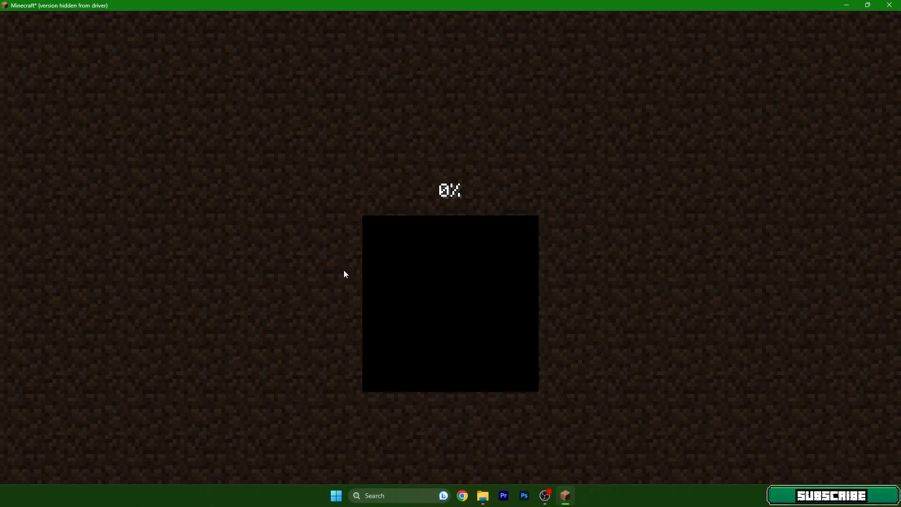
{"action": "mouse_move", "coordinate": [344, 279]}
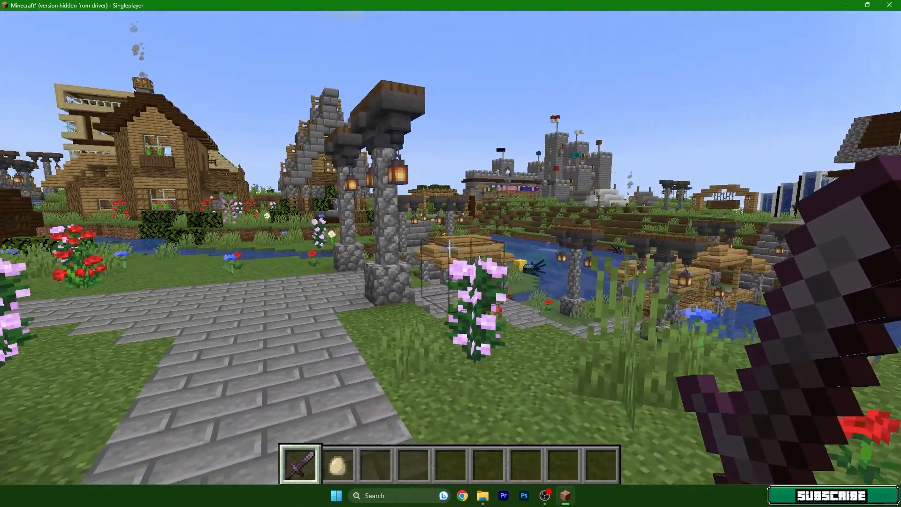
- Glance at the video settings from the pause menu, then return to the world
{"action": "key", "text": "Escape"}
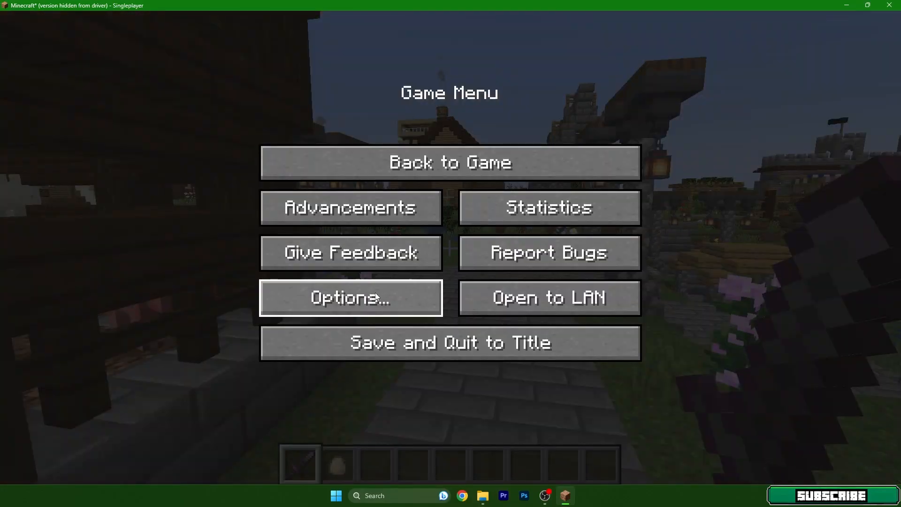
{"action": "left_click", "coordinate": [350, 298]}
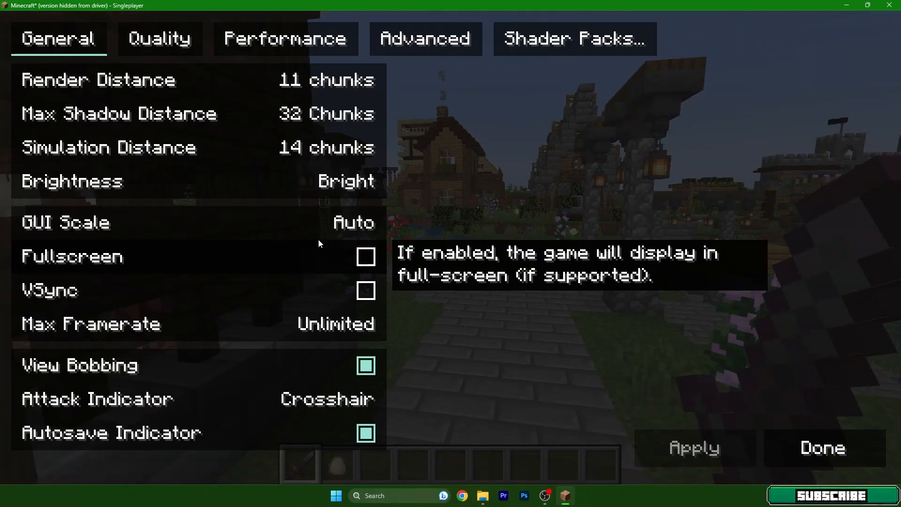
{"action": "mouse_move", "coordinate": [711, 262]}
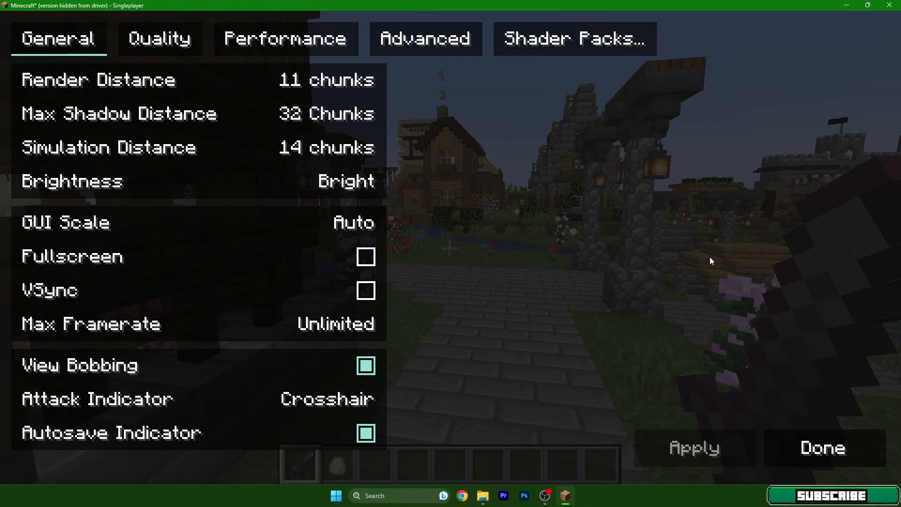
{"action": "left_click", "coordinate": [821, 447]}
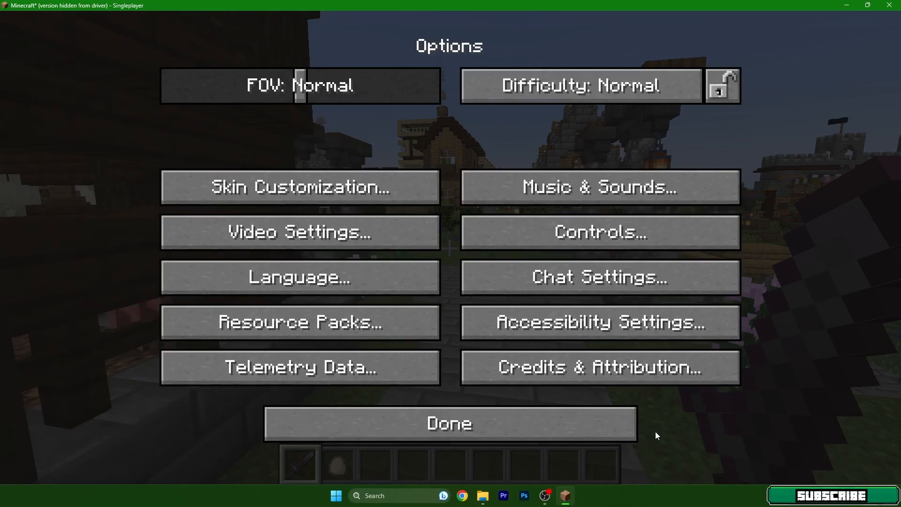
{"action": "left_click", "coordinate": [449, 424]}
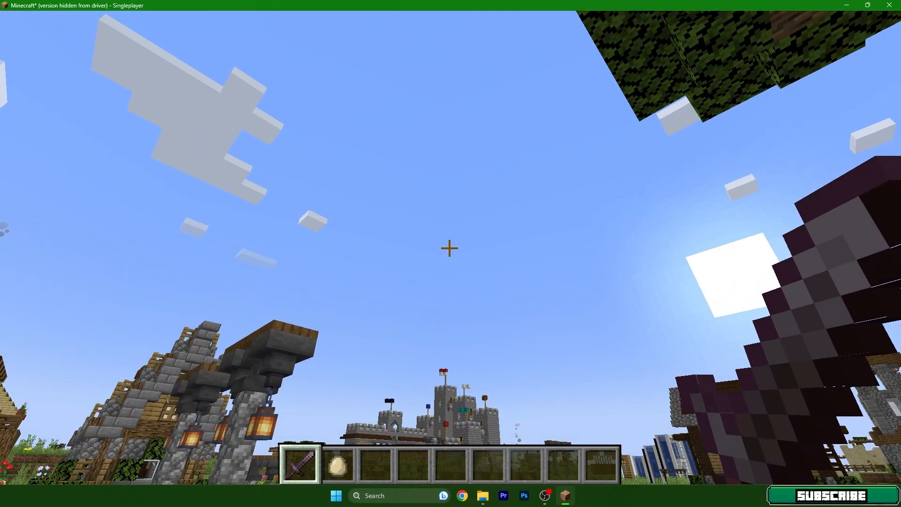
- Read the FPS on the F3 debug overlay, hide it, and bring Options back up
{"action": "key", "text": "f3"}
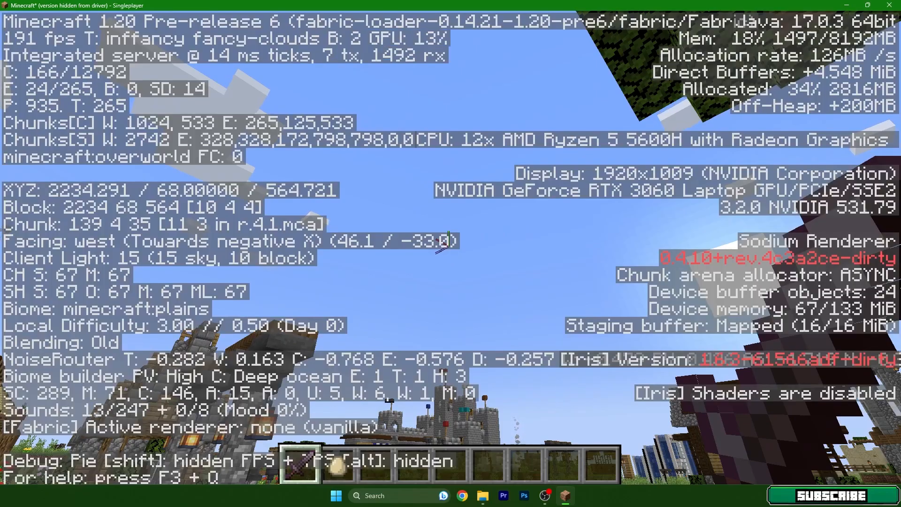
{"action": "mouse_move", "coordinate": [449, 241]}
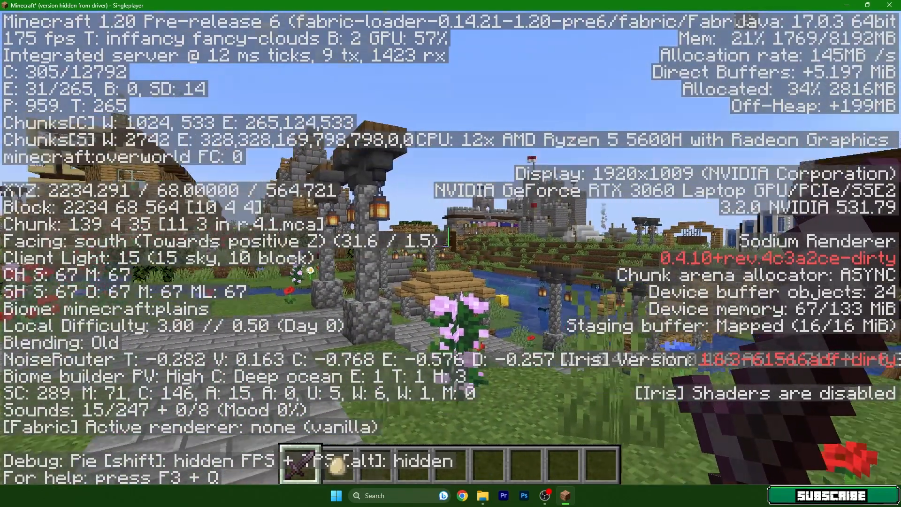
{"action": "key", "text": "F3"}
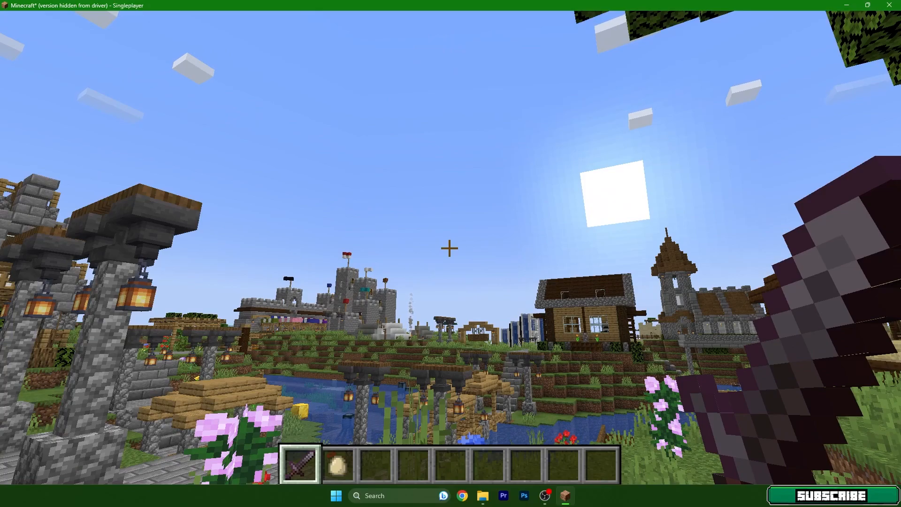
{"action": "mouse_move", "coordinate": [451, 254]}
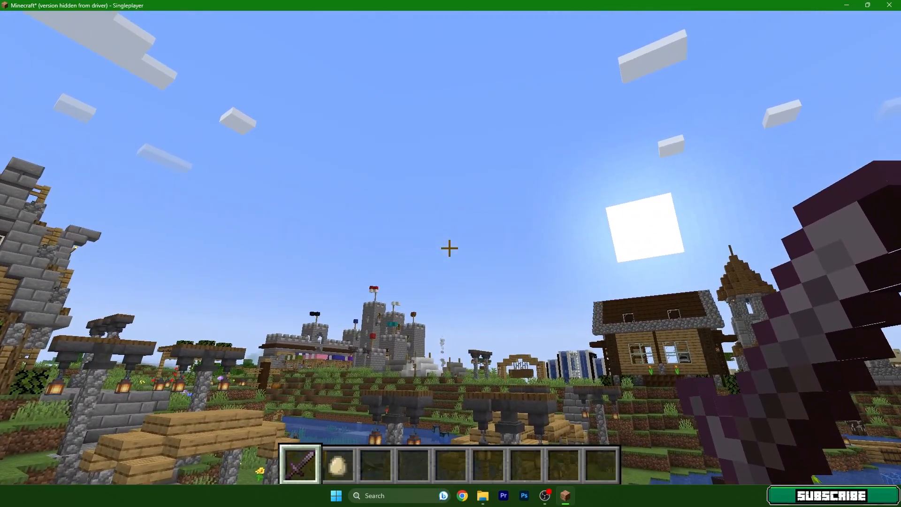
{"action": "key", "text": "Escape"}
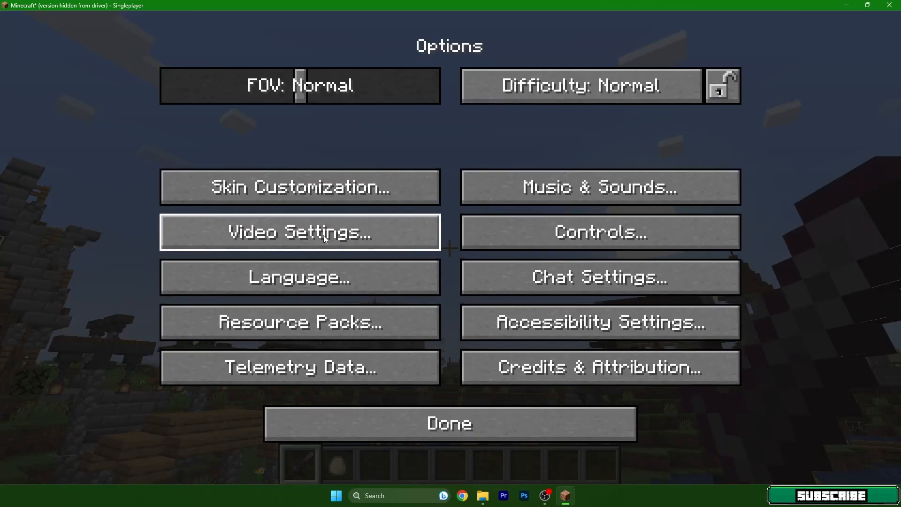
- Lower render distance to 8 chunks and raise brightness to its maximum
{"action": "left_click", "coordinate": [300, 232]}
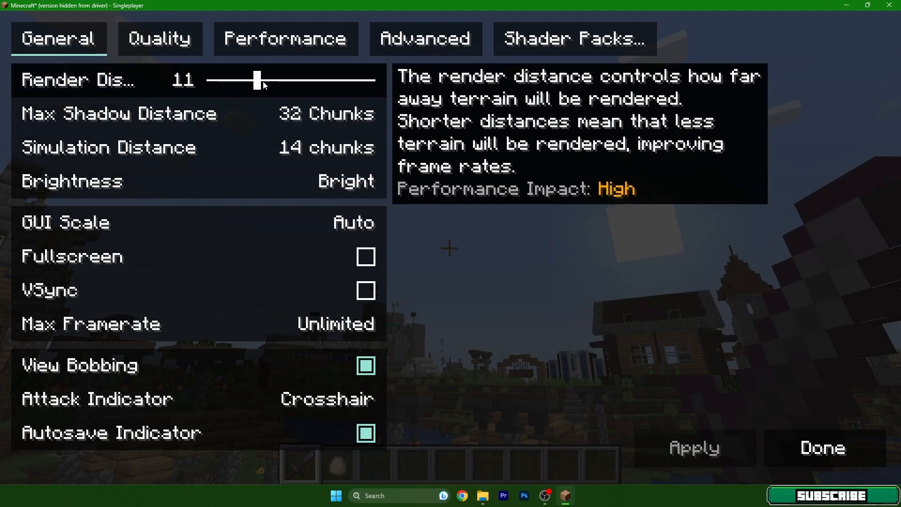
{"action": "left_click_drag", "start_coordinate": [257, 80], "coordinate": [241, 80]}
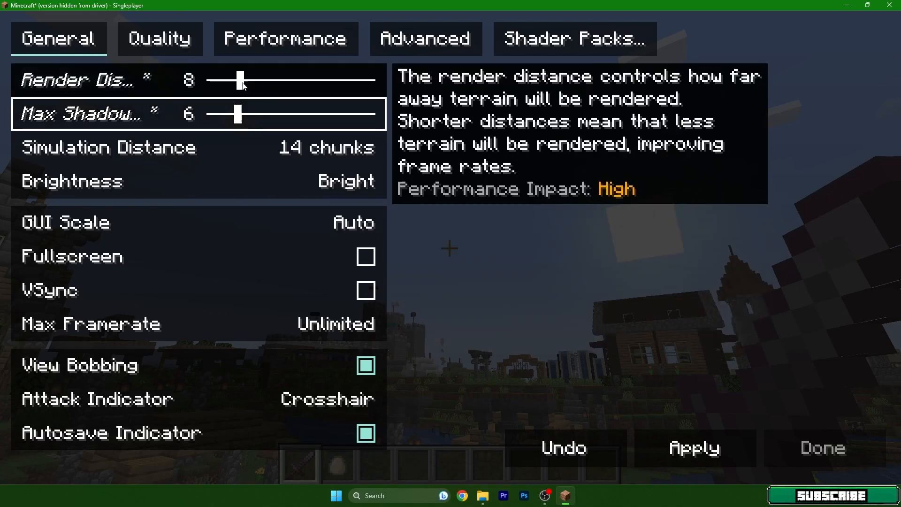
{"action": "mouse_move", "coordinate": [276, 86]}
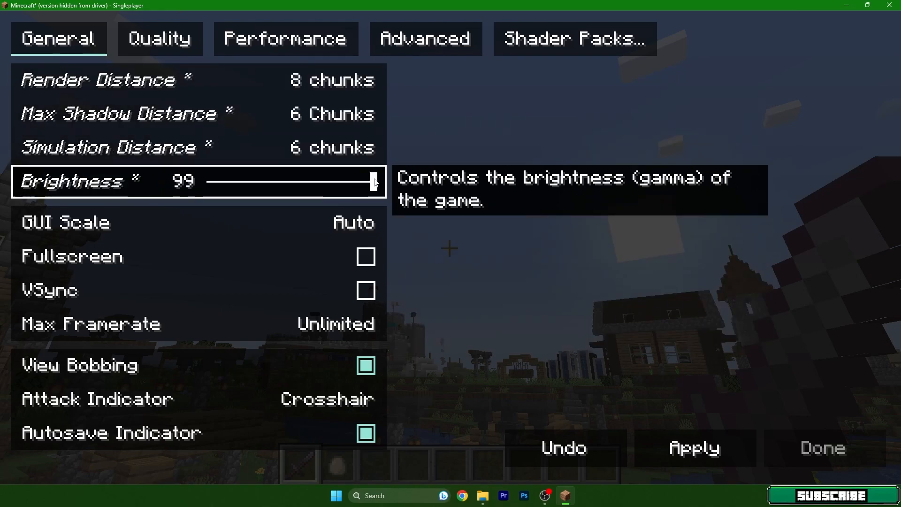
{"action": "left_click", "coordinate": [374, 181]}
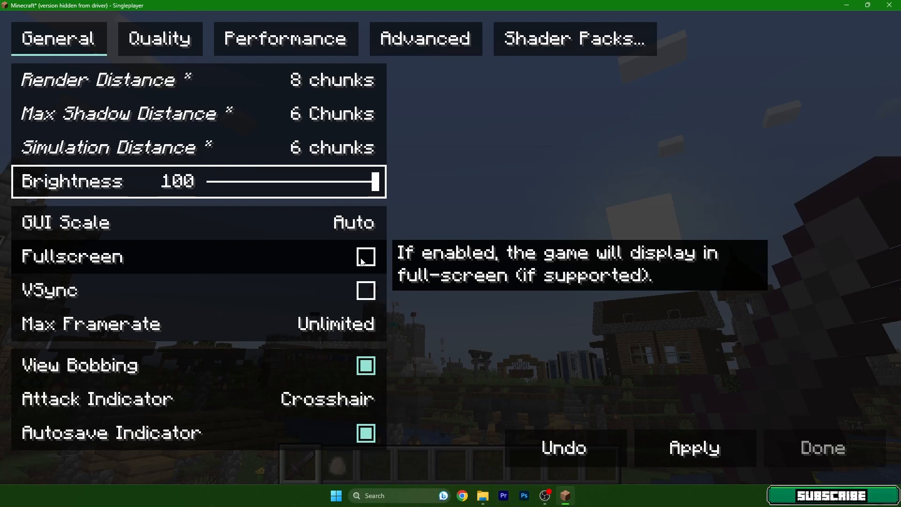
{"action": "mouse_move", "coordinate": [336, 301]}
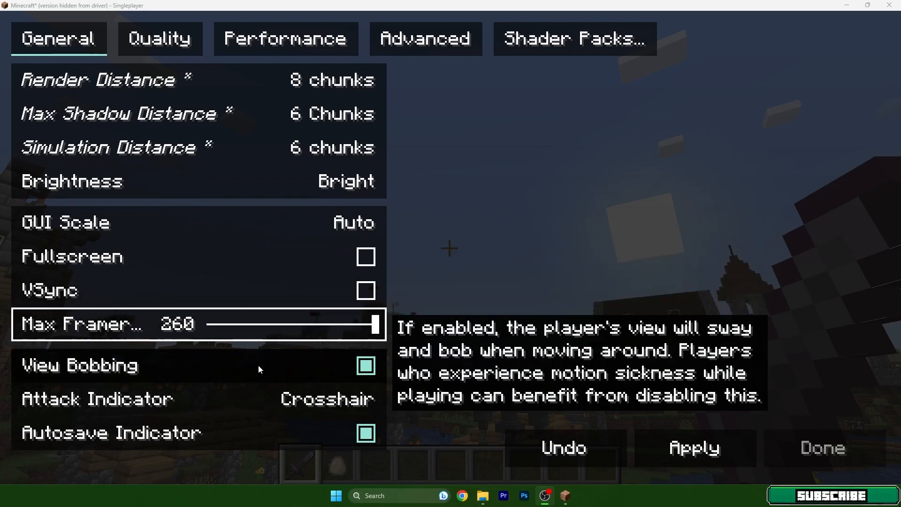
- Turn off view bobbing, test in the world, then return to the Quality settings page
{"action": "left_click", "coordinate": [365, 366]}
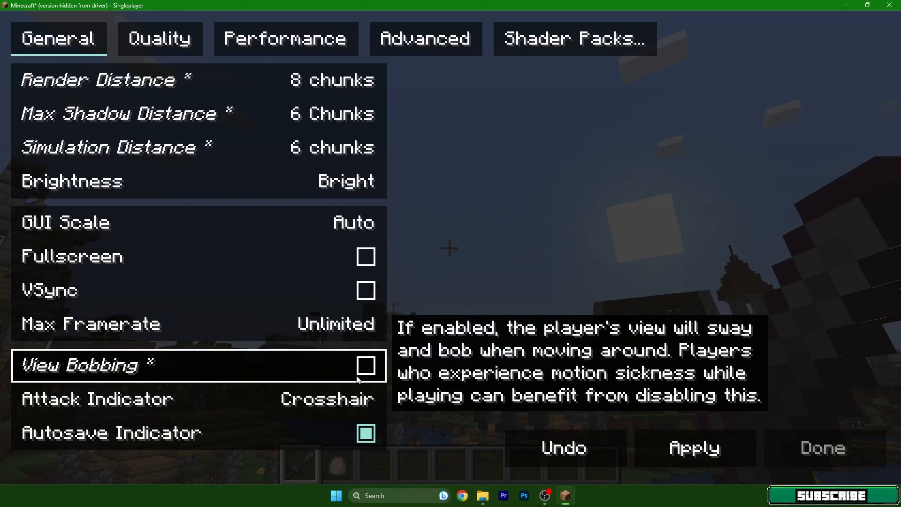
{"action": "left_click", "coordinate": [822, 447]}
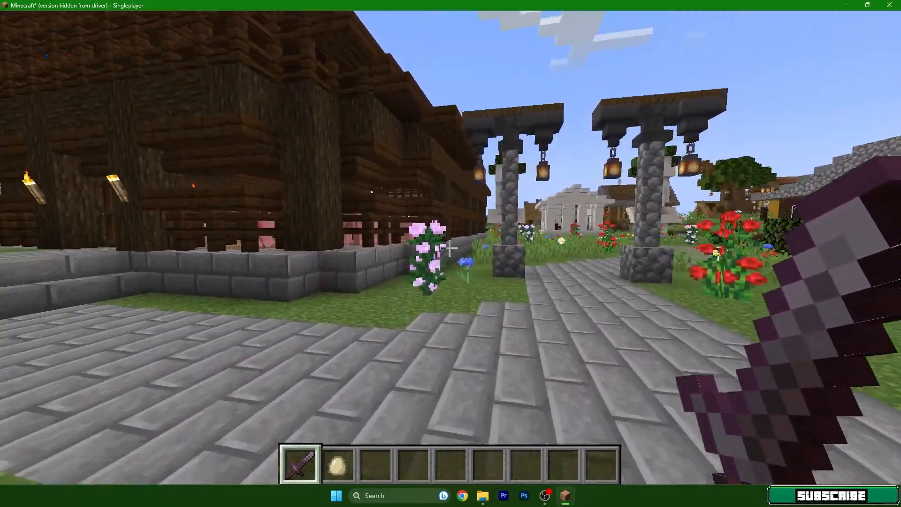
{"action": "mouse_move", "coordinate": [450, 253]}
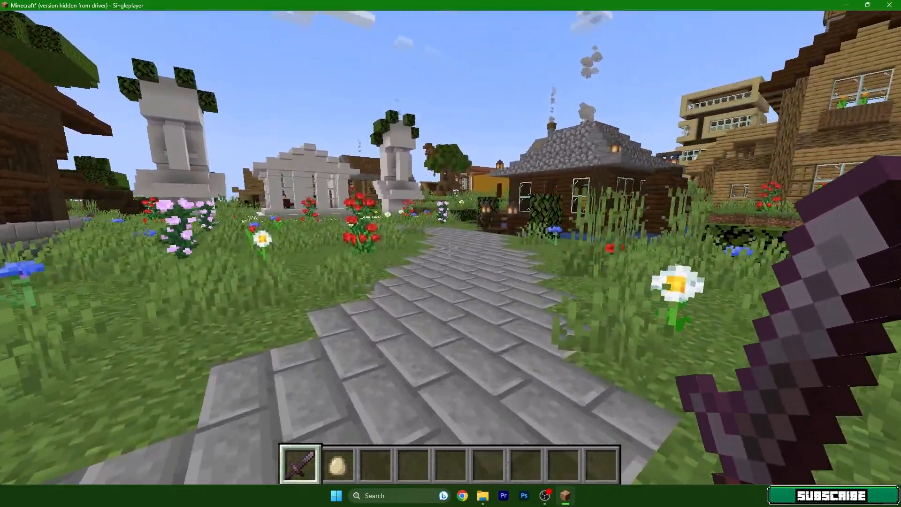
{"action": "key", "text": "Escape"}
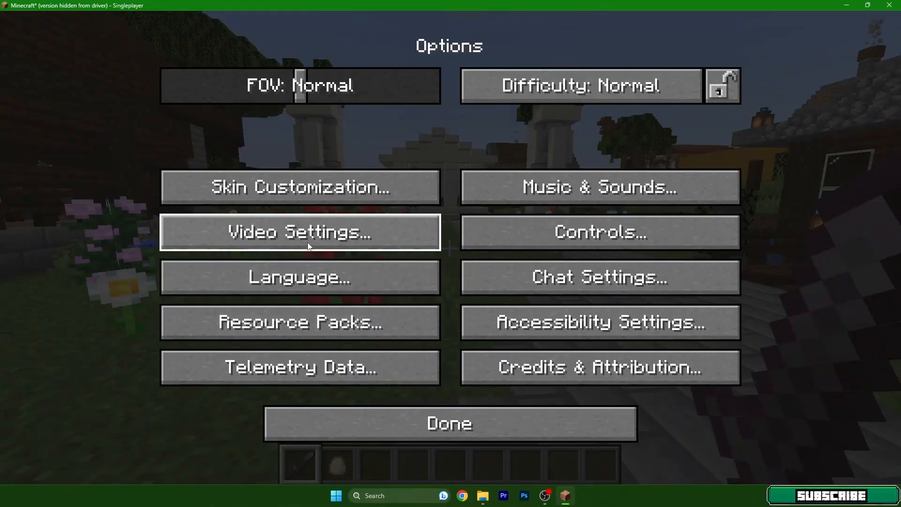
{"action": "left_click", "coordinate": [450, 423]}
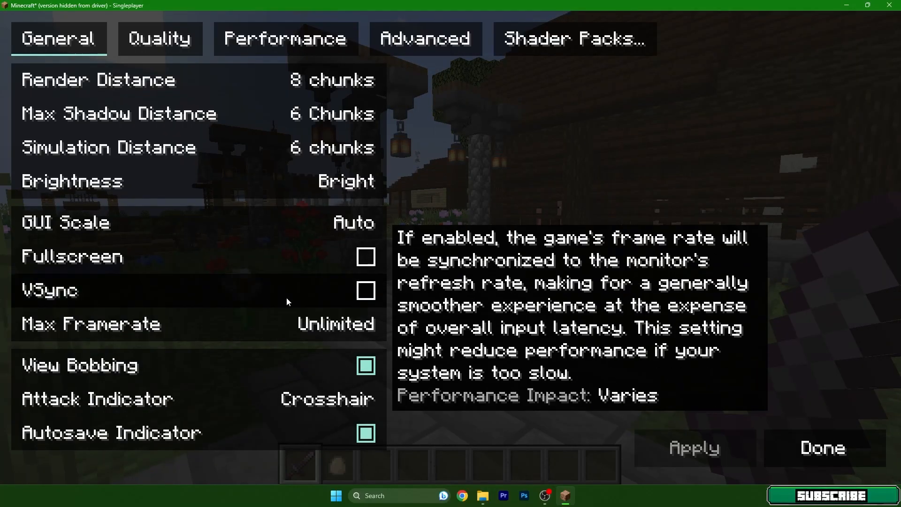
{"action": "mouse_move", "coordinate": [403, 328]}
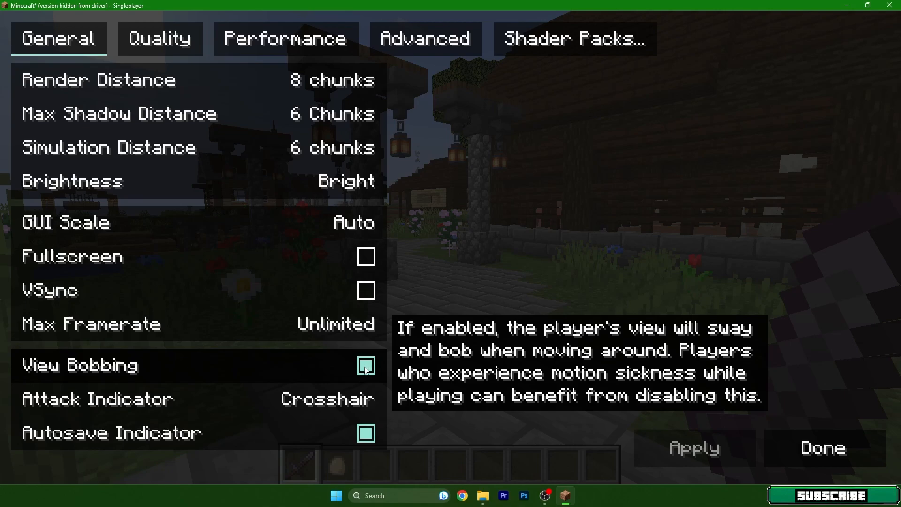
{"action": "mouse_move", "coordinate": [227, 406]}
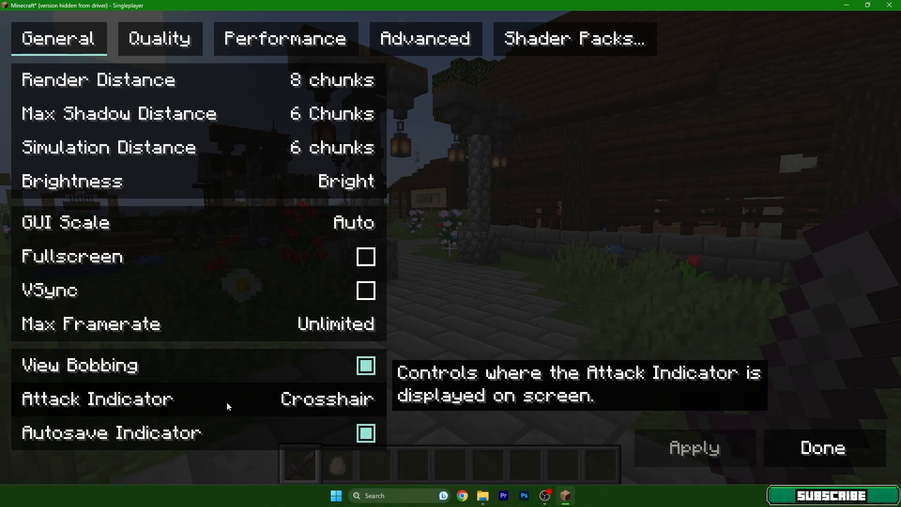
{"action": "mouse_move", "coordinate": [390, 447]}
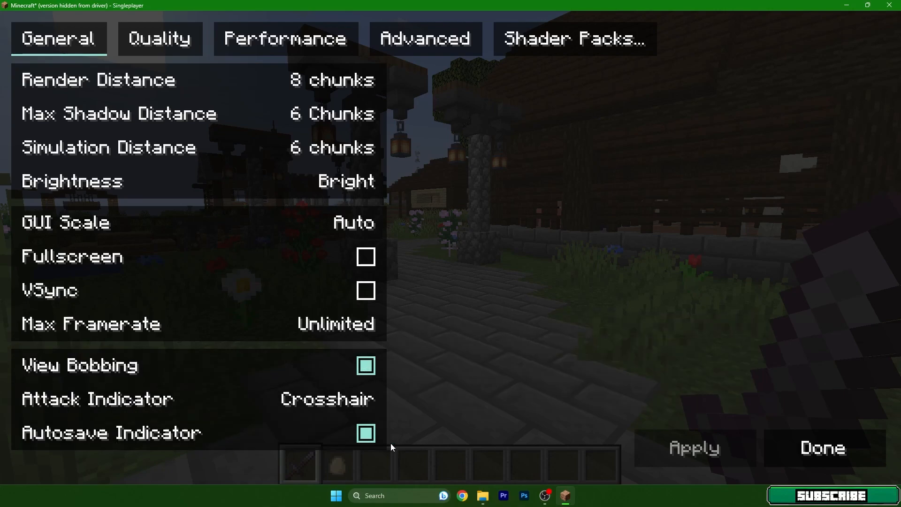
{"action": "left_click", "coordinate": [159, 39]}
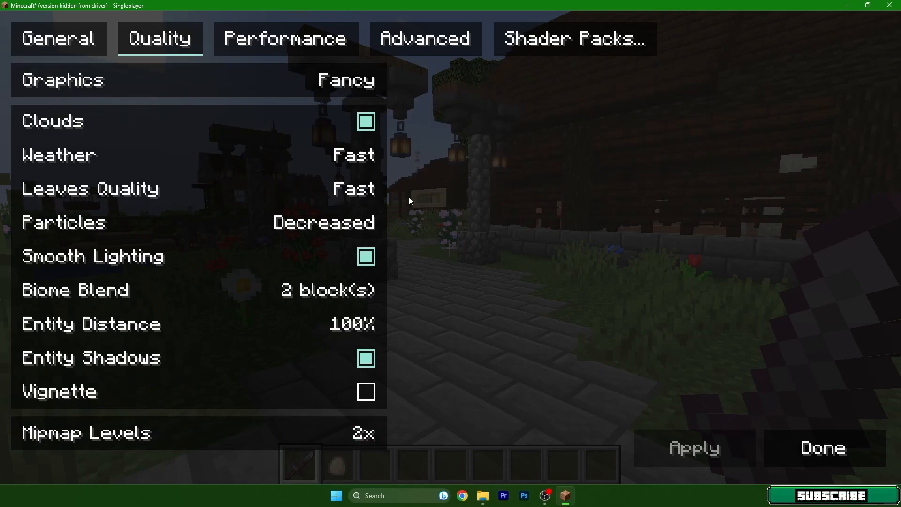
{"action": "mouse_move", "coordinate": [428, 216]}
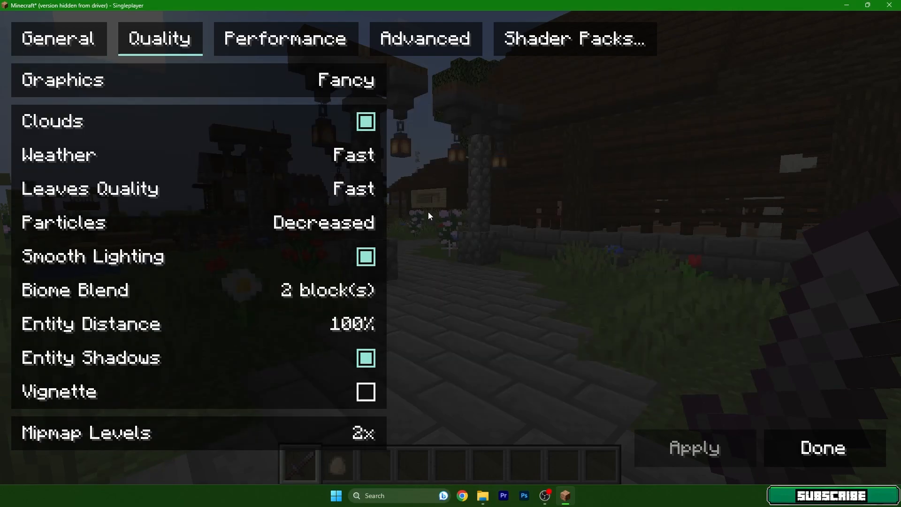
{"action": "mouse_move", "coordinate": [62, 81]}
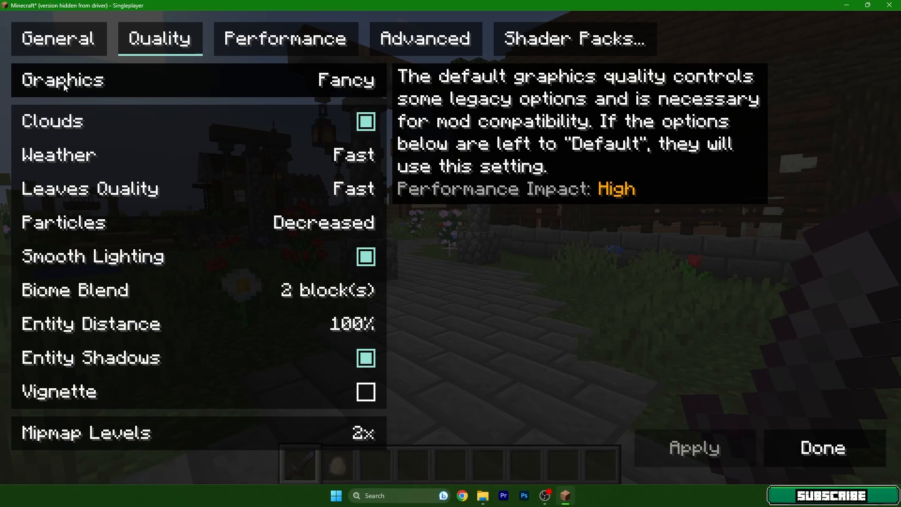
- Set graphics to Fast, turn clouds off, and cycle weather quality back to Default
{"action": "left_click", "coordinate": [198, 79]}
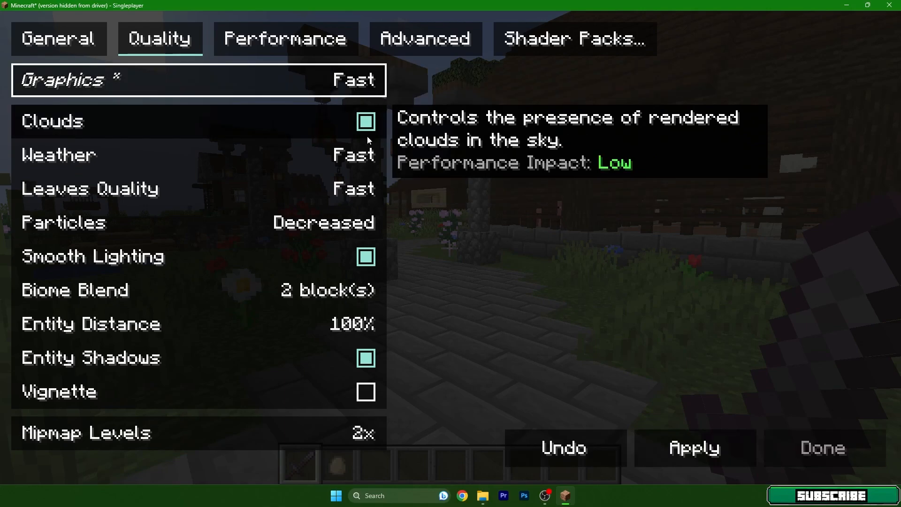
{"action": "left_click", "coordinate": [365, 121]}
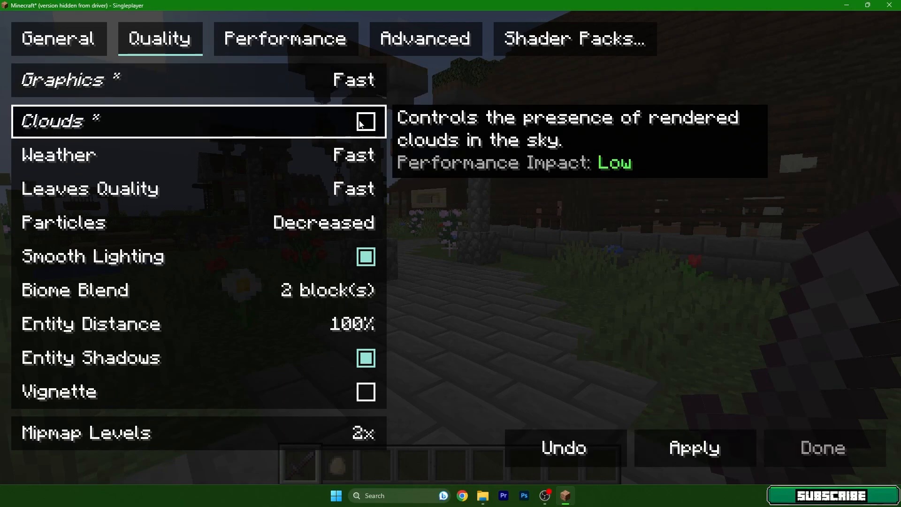
{"action": "mouse_move", "coordinate": [100, 165]}
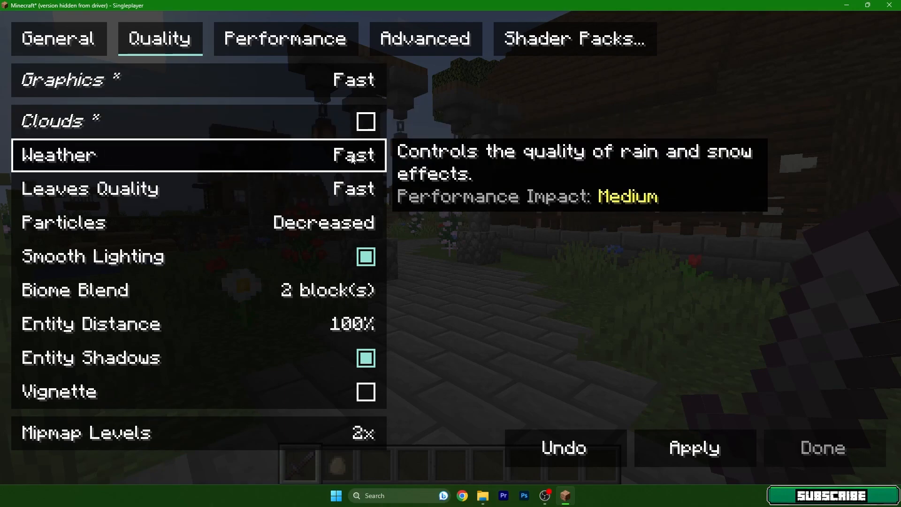
{"action": "left_click", "coordinate": [198, 155]}
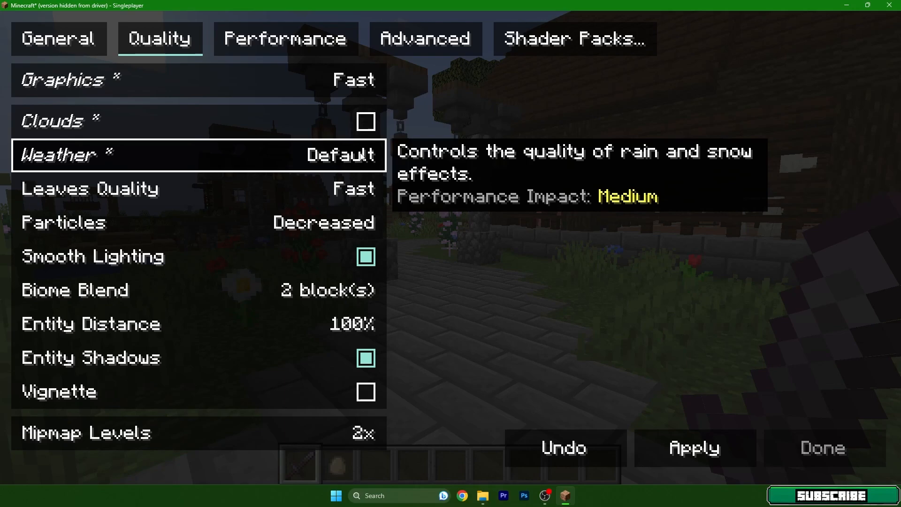
{"action": "left_click", "coordinate": [198, 155]}
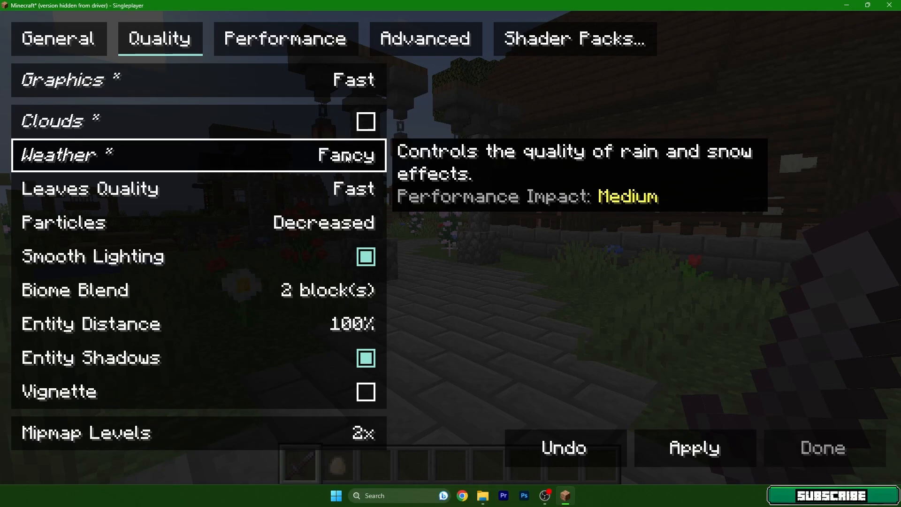
{"action": "left_click", "coordinate": [198, 155]}
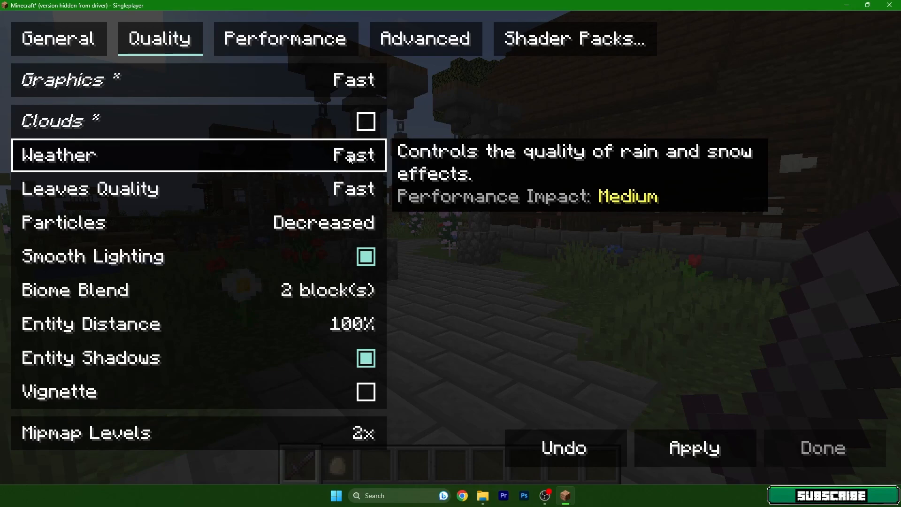
{"action": "left_click", "coordinate": [199, 155]}
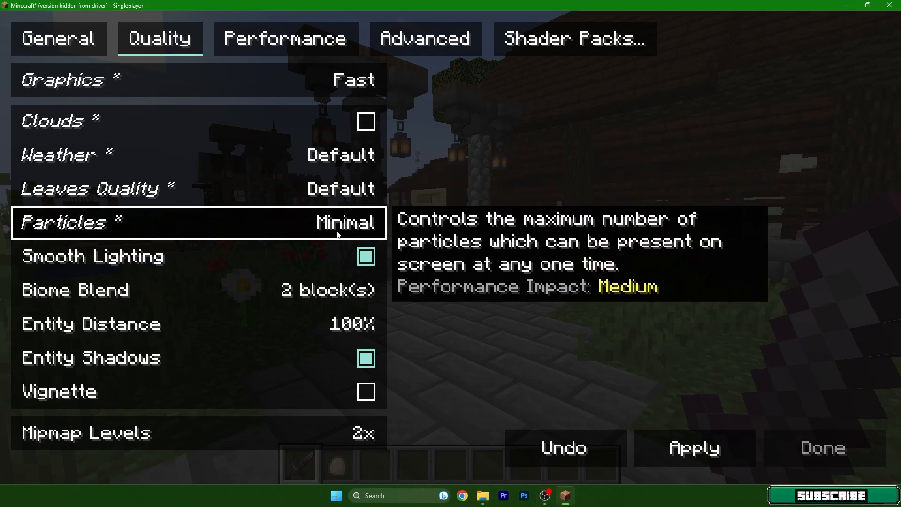
{"action": "mouse_move", "coordinate": [325, 234]}
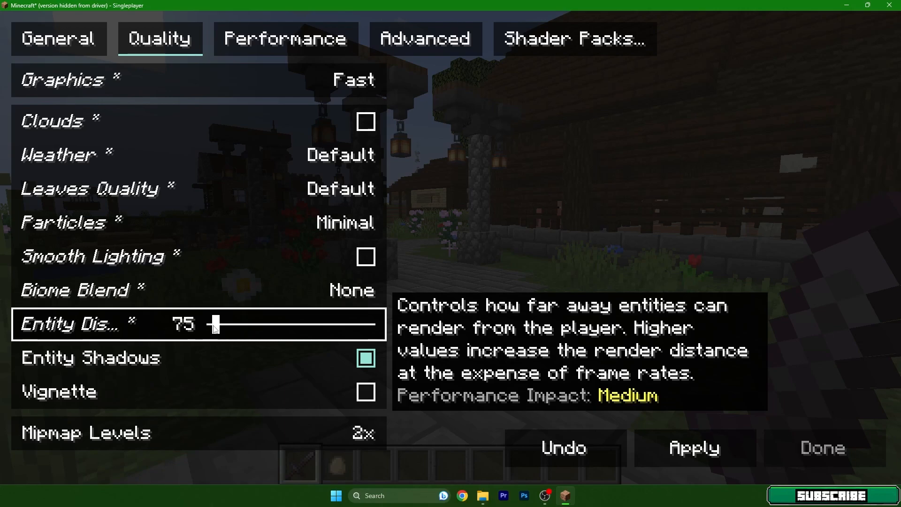
{"action": "mouse_move", "coordinate": [279, 366]}
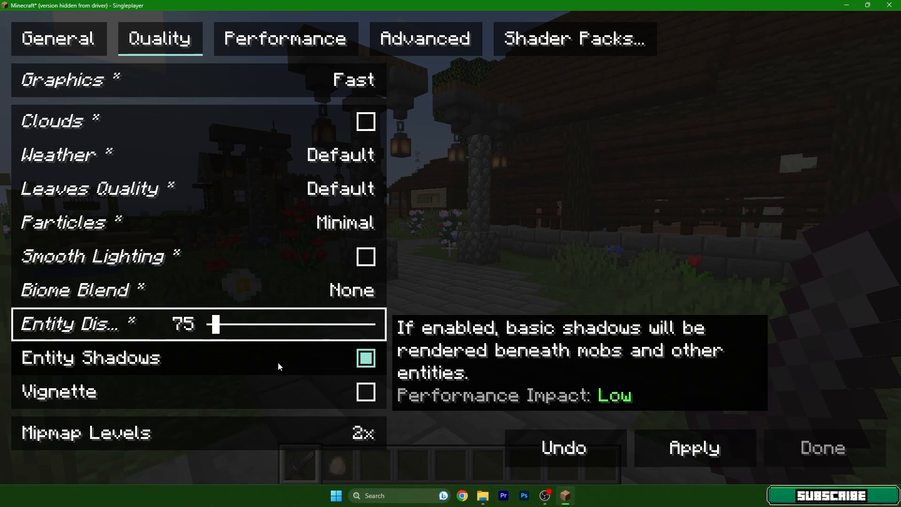
- Turn off entity shadows and apply the changed quality settings
{"action": "left_click", "coordinate": [366, 358]}
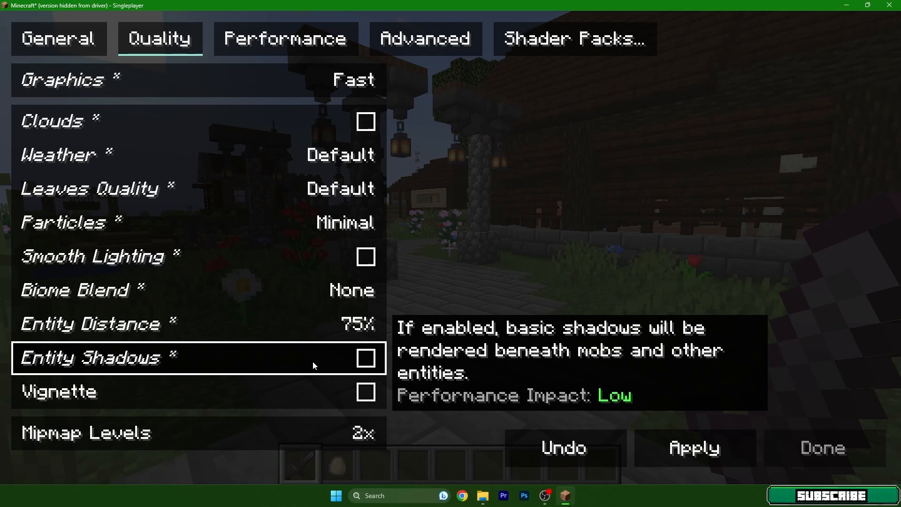
{"action": "mouse_move", "coordinate": [86, 405]}
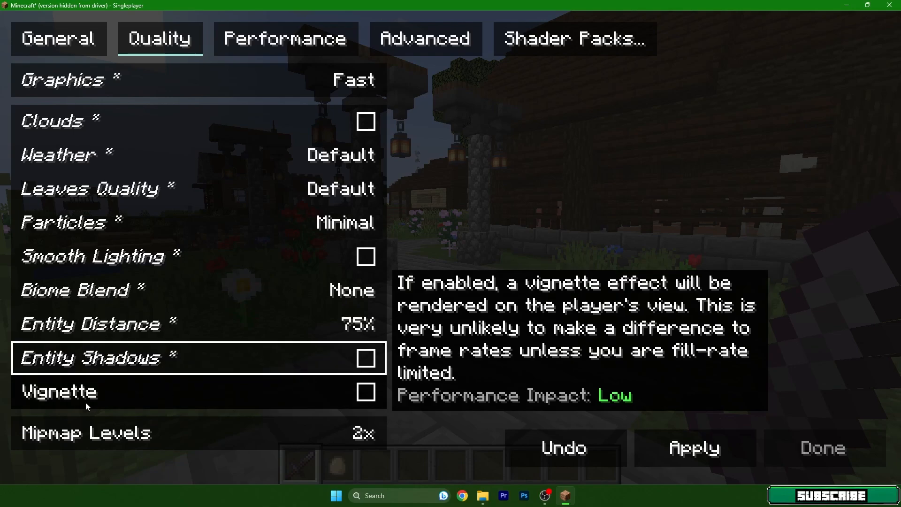
{"action": "mouse_move", "coordinate": [122, 406]}
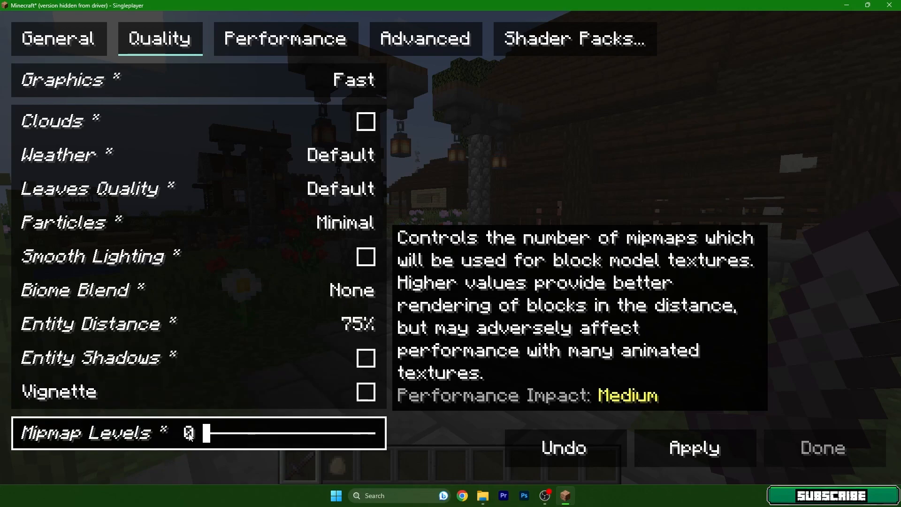
{"action": "left_click", "coordinate": [693, 447]}
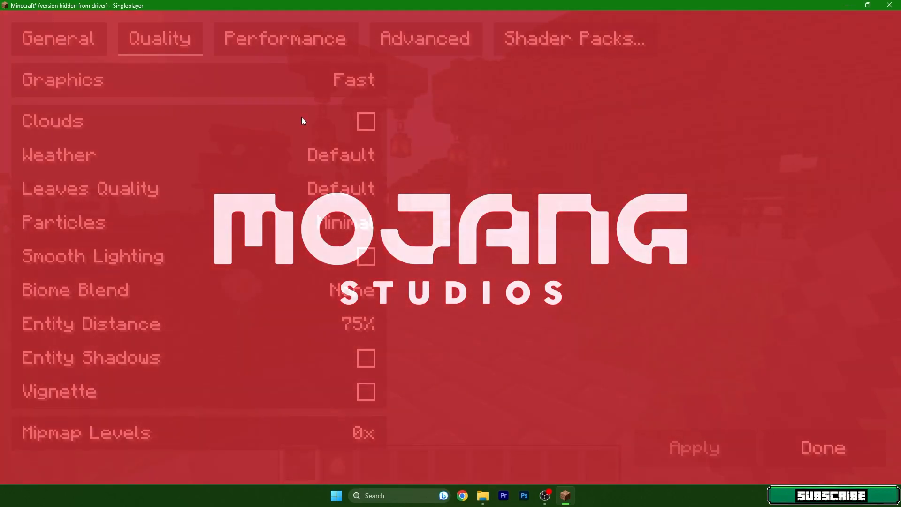
- On Performance, turn the culling options off and enable Animate Only Visible Textures
{"action": "left_click", "coordinate": [285, 39]}
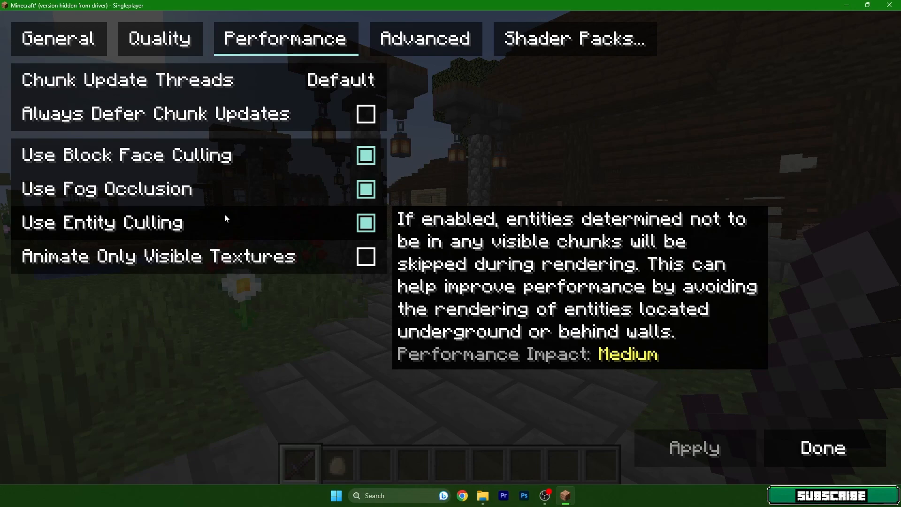
{"action": "left_click", "coordinate": [365, 155]}
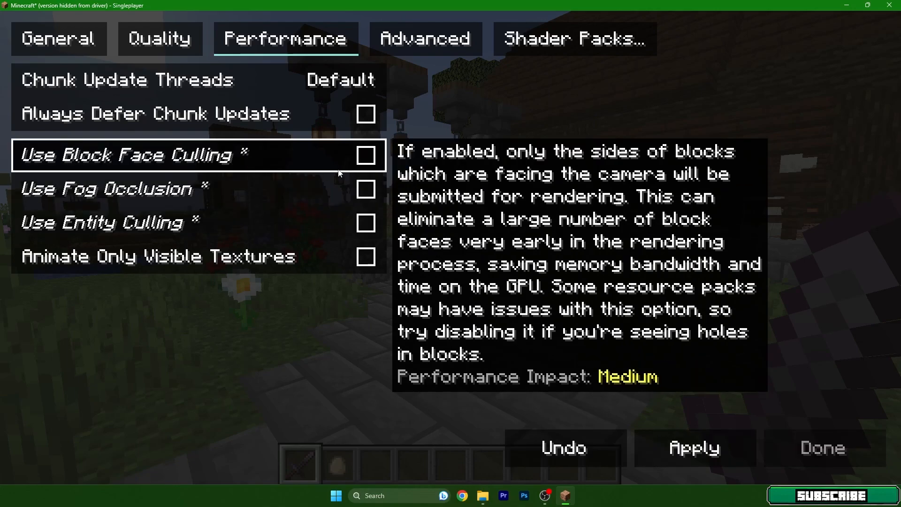
{"action": "mouse_move", "coordinate": [362, 223]}
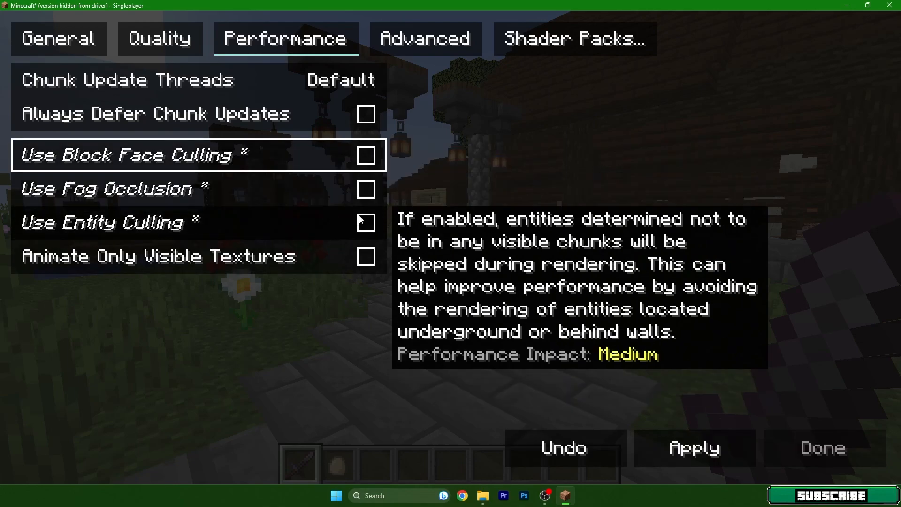
{"action": "left_click", "coordinate": [365, 256]}
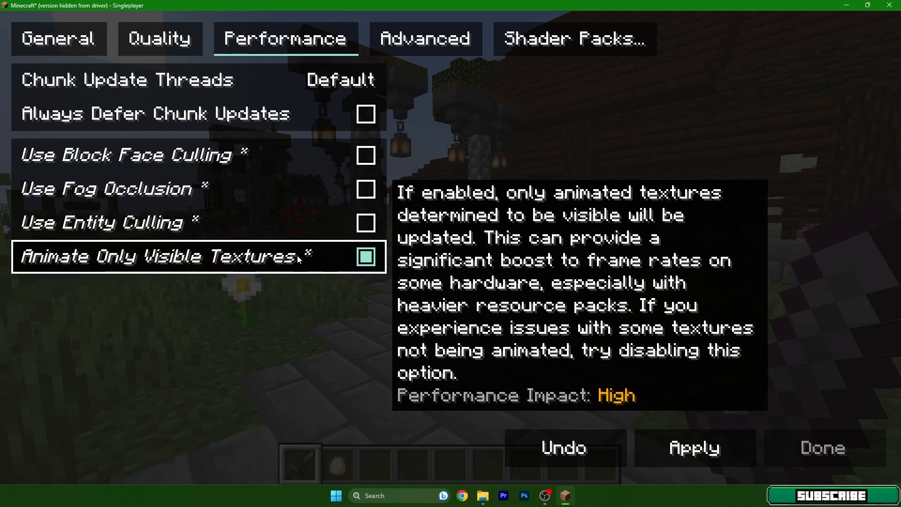
{"action": "left_click", "coordinate": [424, 38]}
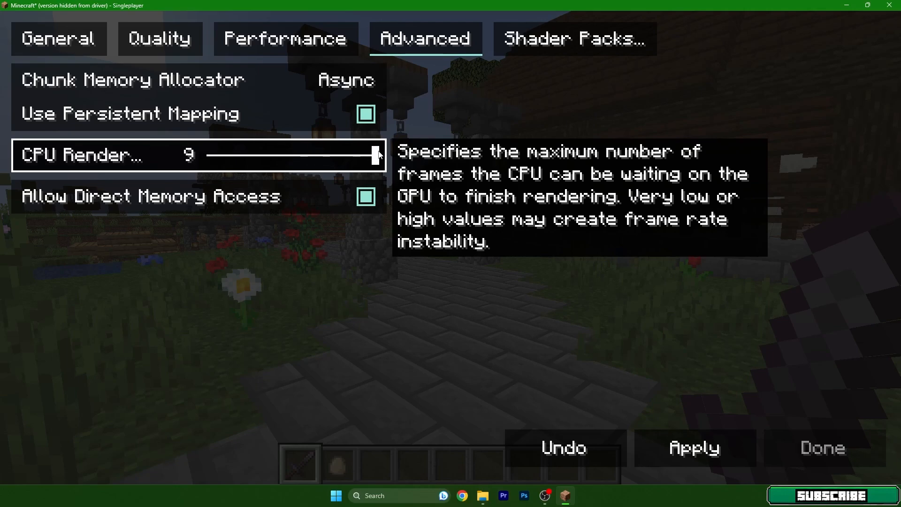
- Slide the CPU render-ahead limit to 6 frames and close the video settings
{"action": "left_click_drag", "start_coordinate": [373, 155], "coordinate": [357, 155]}
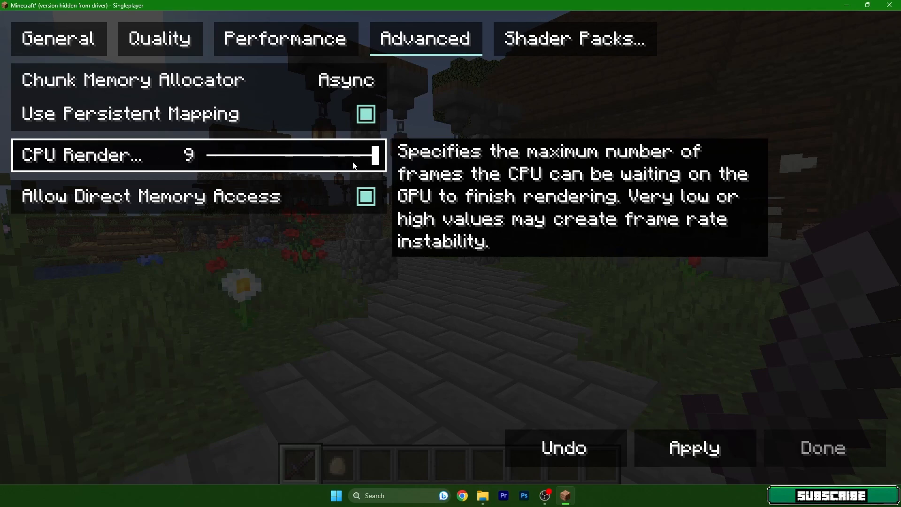
{"action": "left_click_drag", "start_coordinate": [371, 155], "coordinate": [319, 155]}
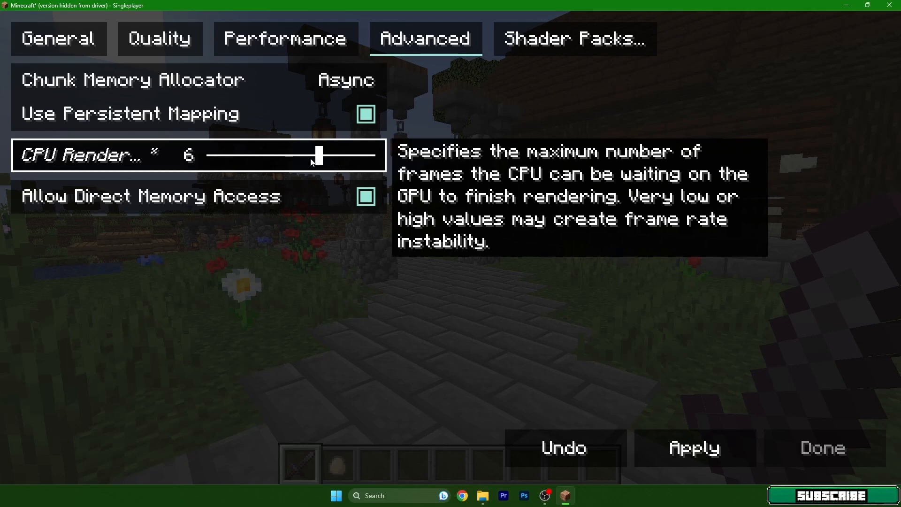
{"action": "left_click_drag", "start_coordinate": [316, 155], "coordinate": [242, 155]}
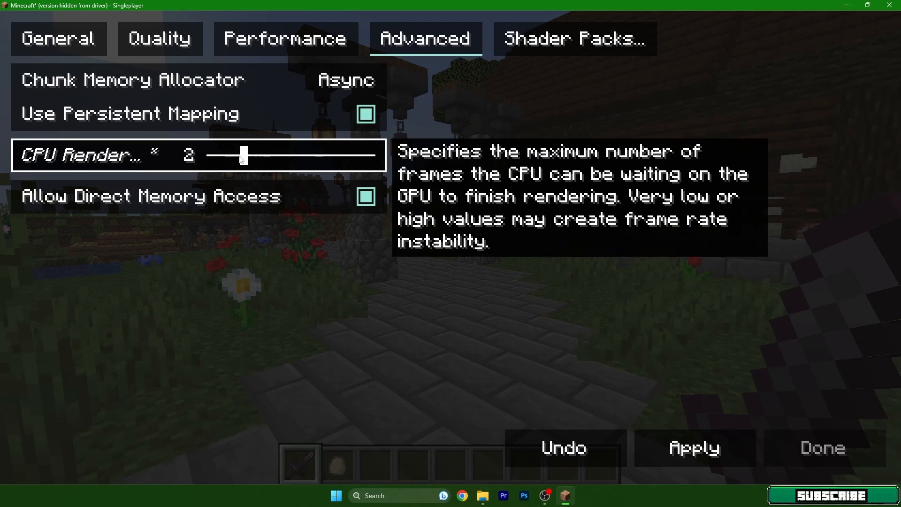
{"action": "left_click_drag", "start_coordinate": [242, 157], "coordinate": [320, 157]}
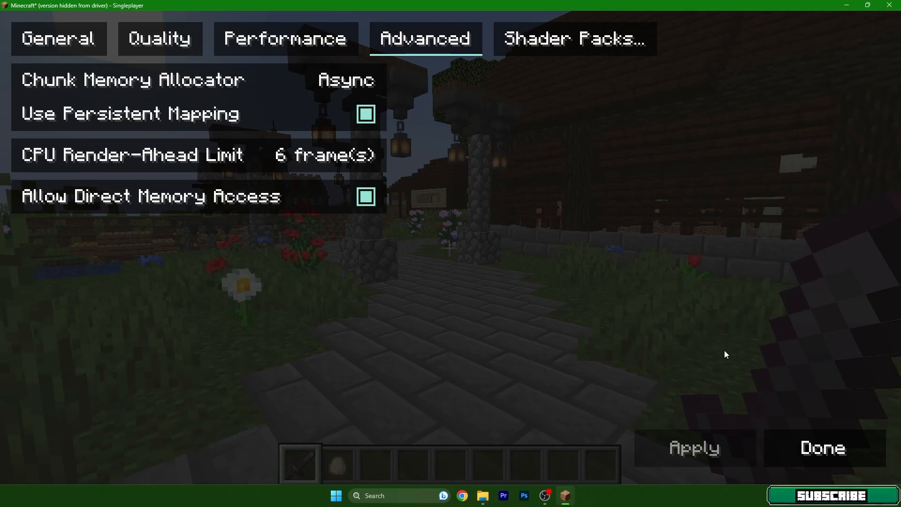
{"action": "left_click", "coordinate": [821, 447]}
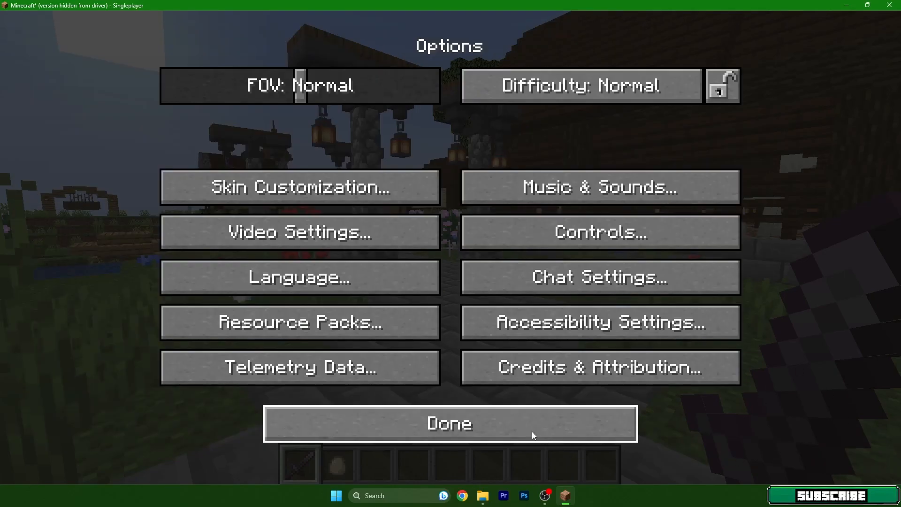
- Resume the game and show the F3 debug overlay reading 288 fps
{"action": "left_click", "coordinate": [450, 423]}
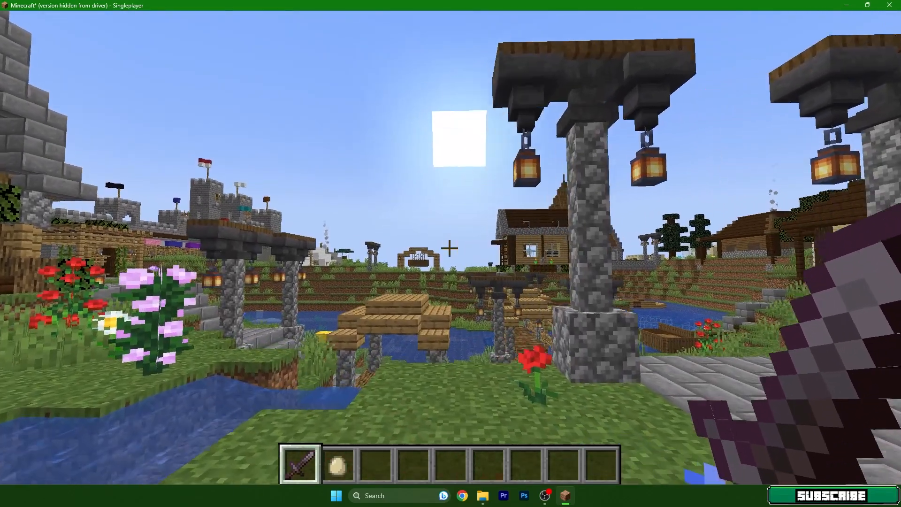
{"action": "mouse_move", "coordinate": [451, 253]}
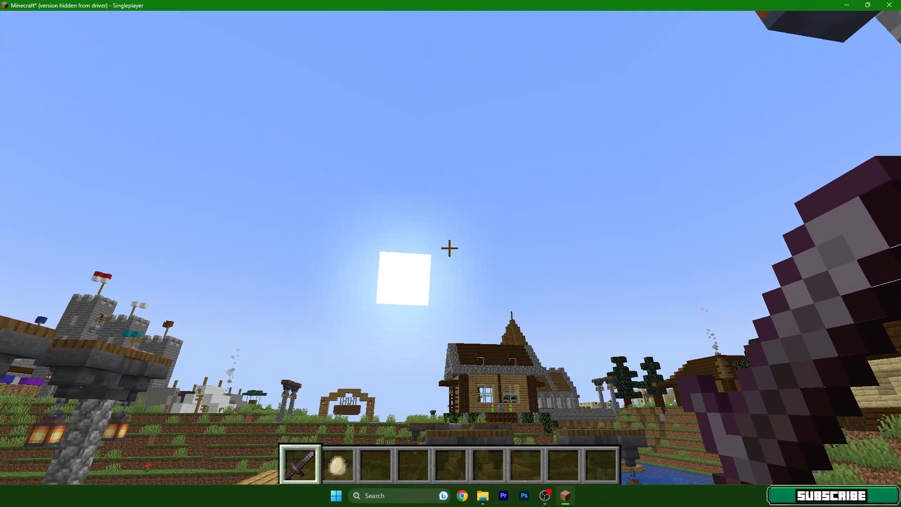
{"action": "key", "text": "F3"}
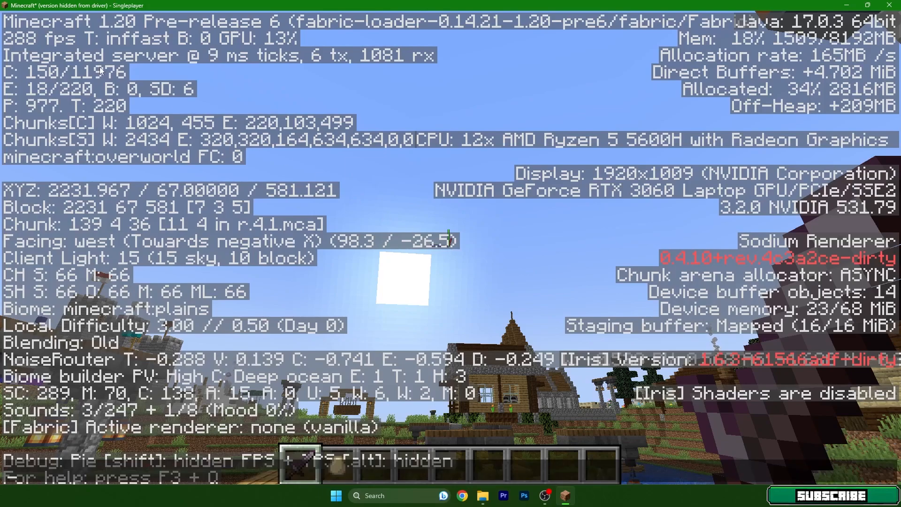